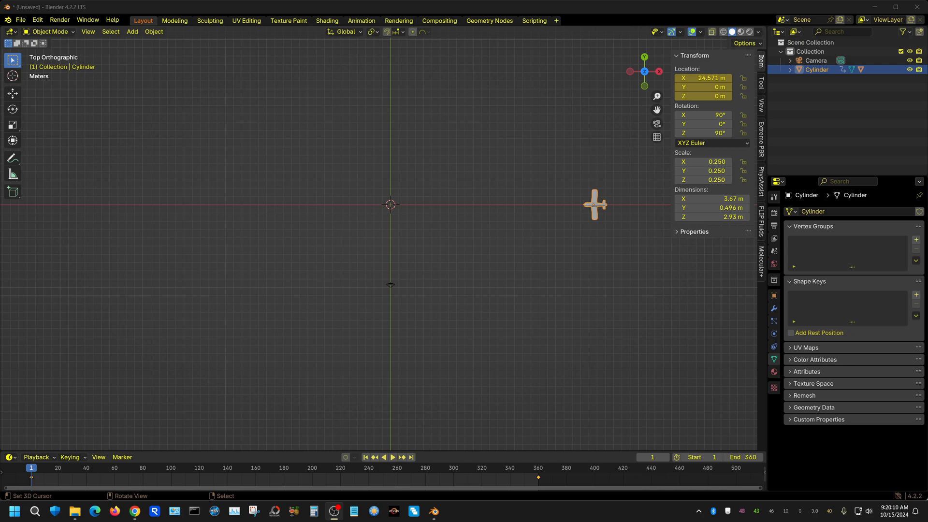
{"action": "mouse_move", "coordinate": [391, 302]}
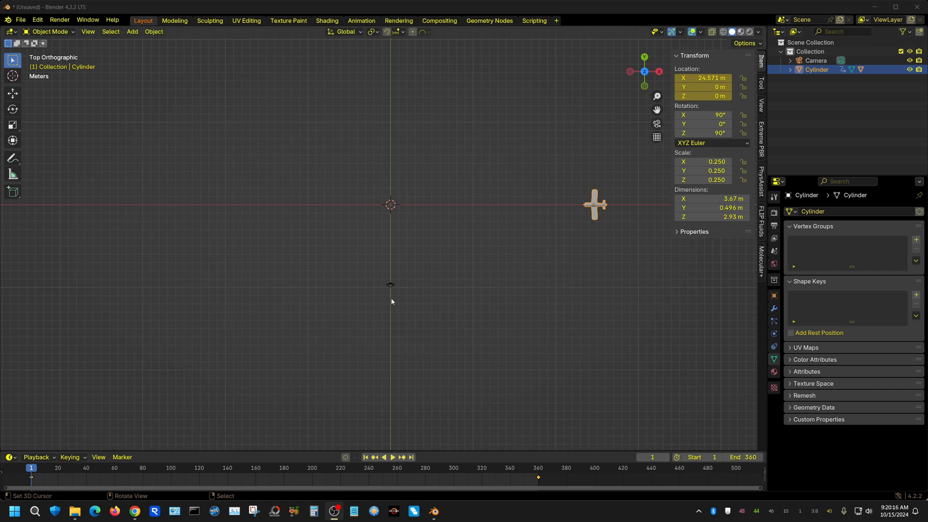
{"action": "mouse_move", "coordinate": [572, 234]}
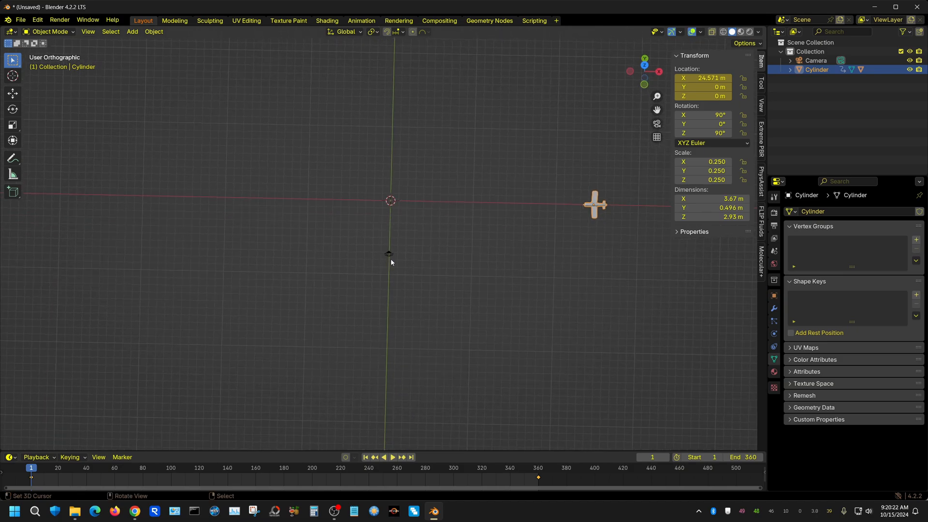
{"action": "mouse_move", "coordinate": [603, 209]}
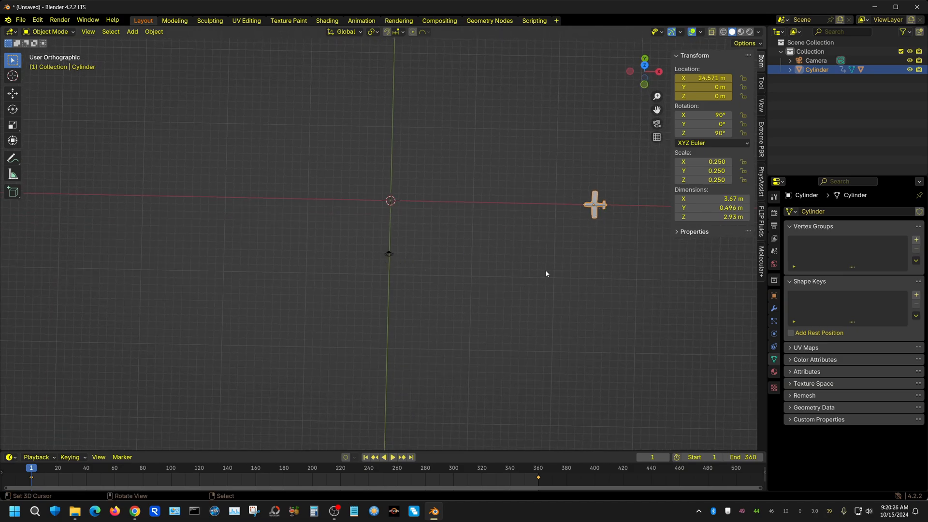
{"action": "mouse_move", "coordinate": [551, 275]}
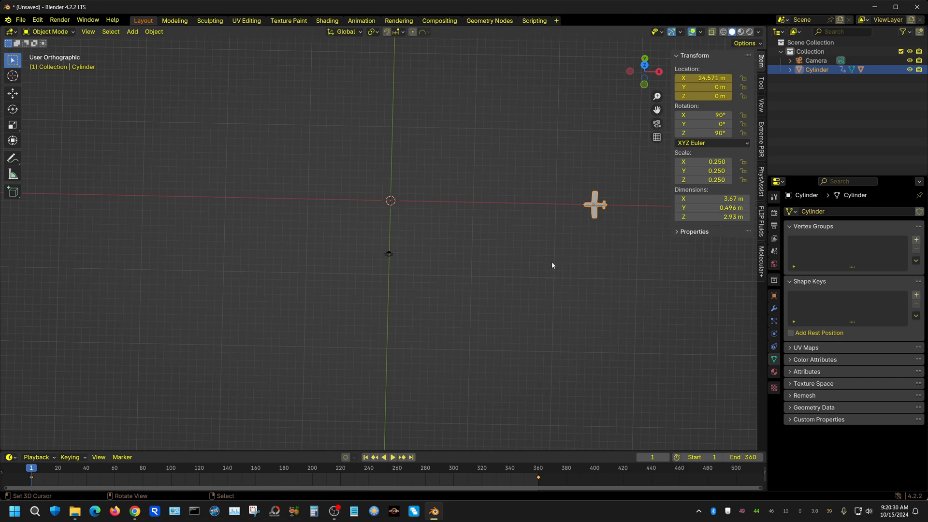
- Switch the 3D viewport to Camera Perspective with Numpad 0
{"action": "key", "text": "KP_0"}
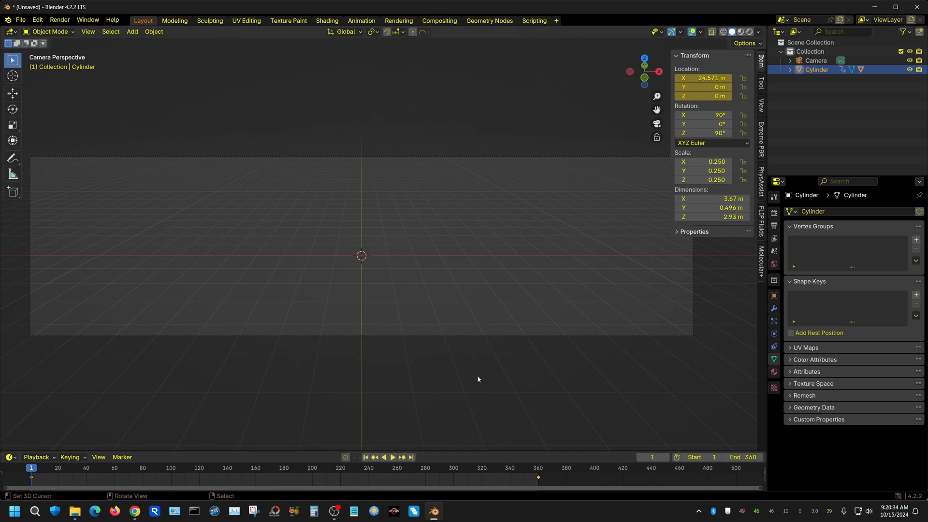
{"action": "left_click", "coordinate": [393, 457]}
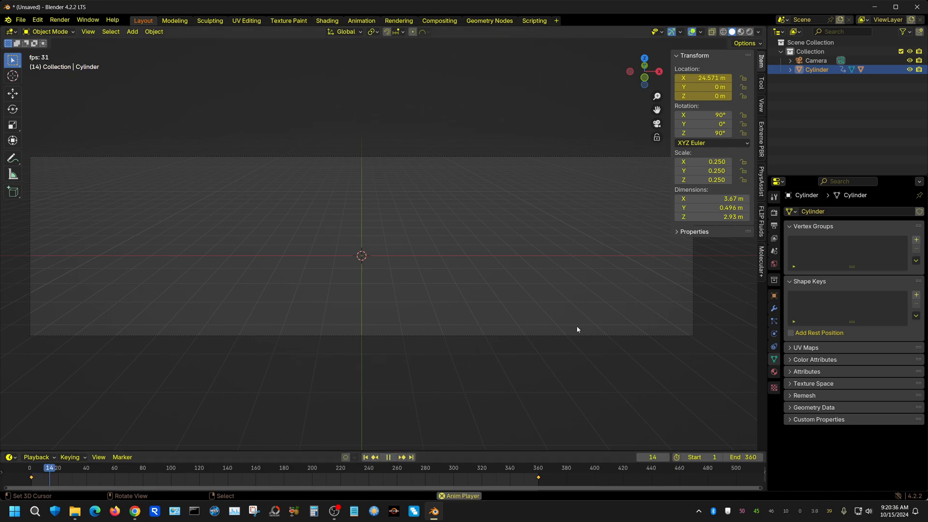
{"action": "left_click", "coordinate": [388, 457]}
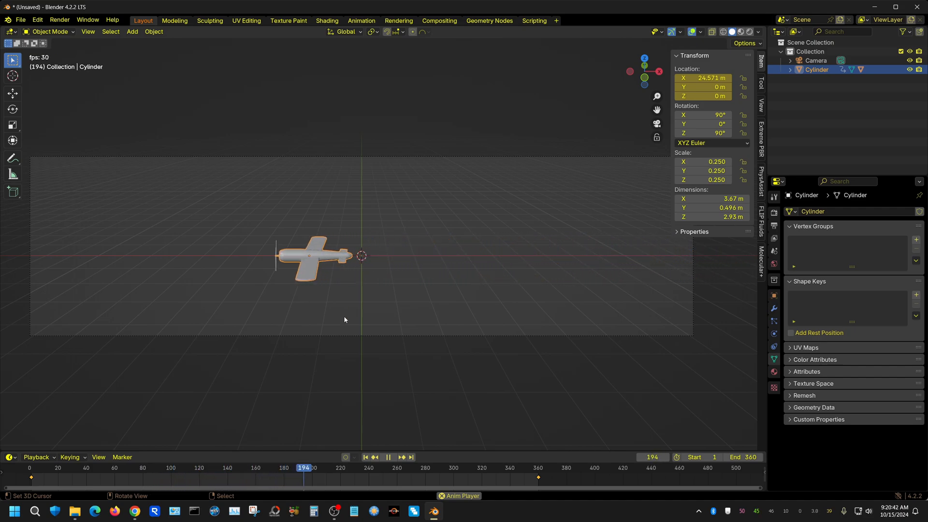
{"action": "left_click", "coordinate": [392, 456]}
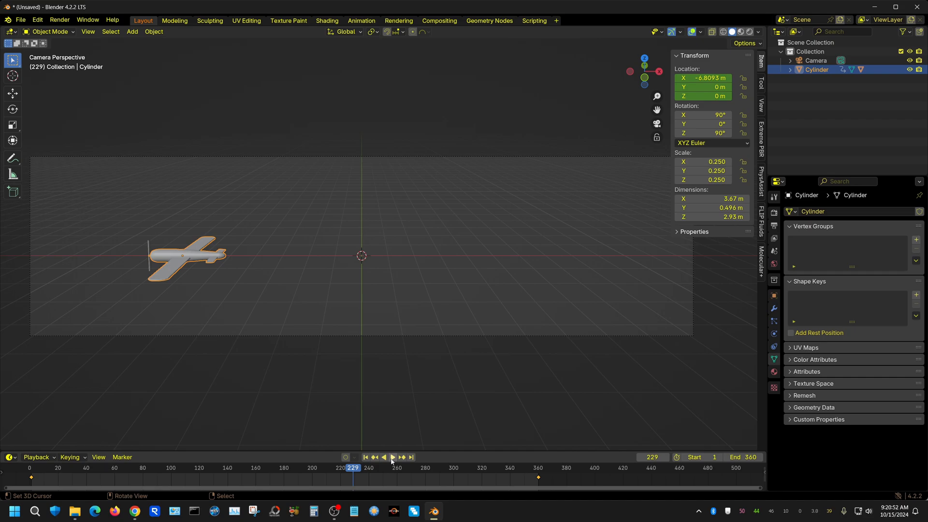
{"action": "left_click", "coordinate": [393, 457]}
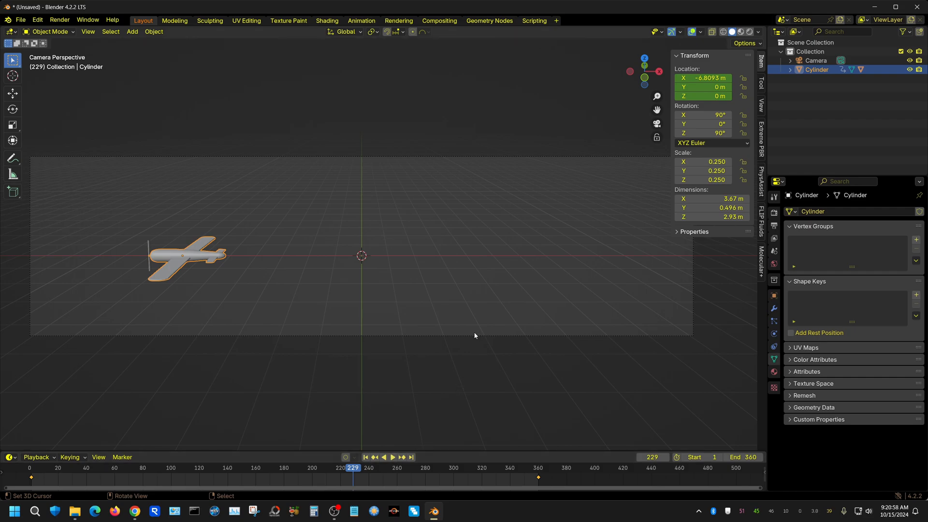
{"action": "mouse_move", "coordinate": [196, 284]}
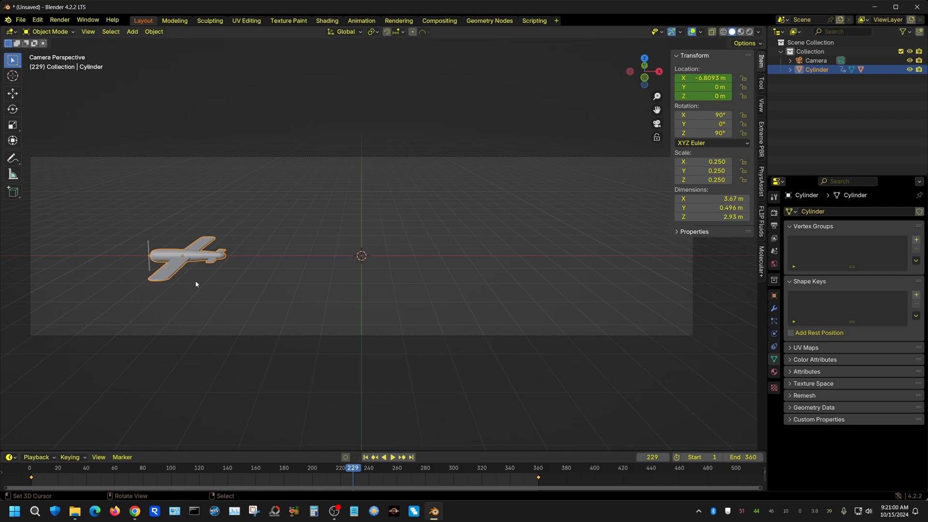
{"action": "mouse_move", "coordinate": [425, 316]}
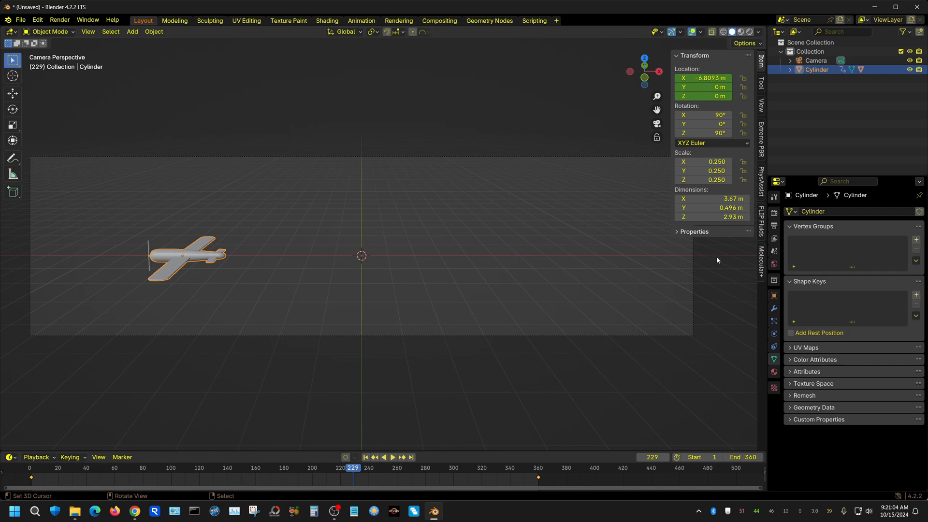
{"action": "mouse_move", "coordinate": [525, 259]}
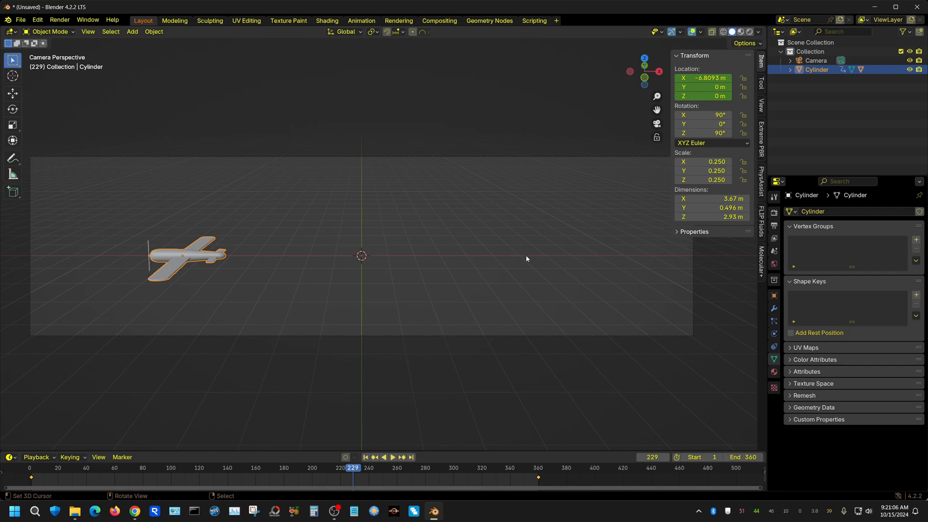
{"action": "mouse_move", "coordinate": [248, 259]}
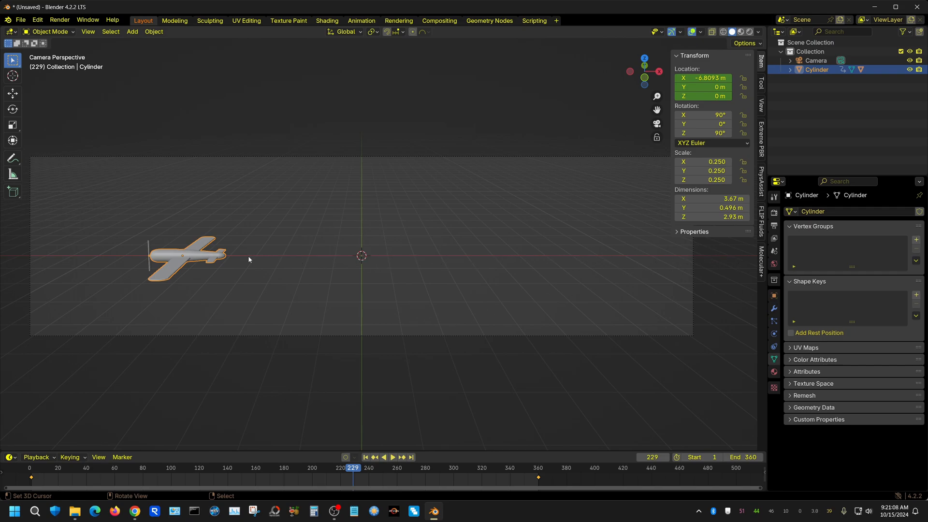
{"action": "mouse_move", "coordinate": [262, 288]}
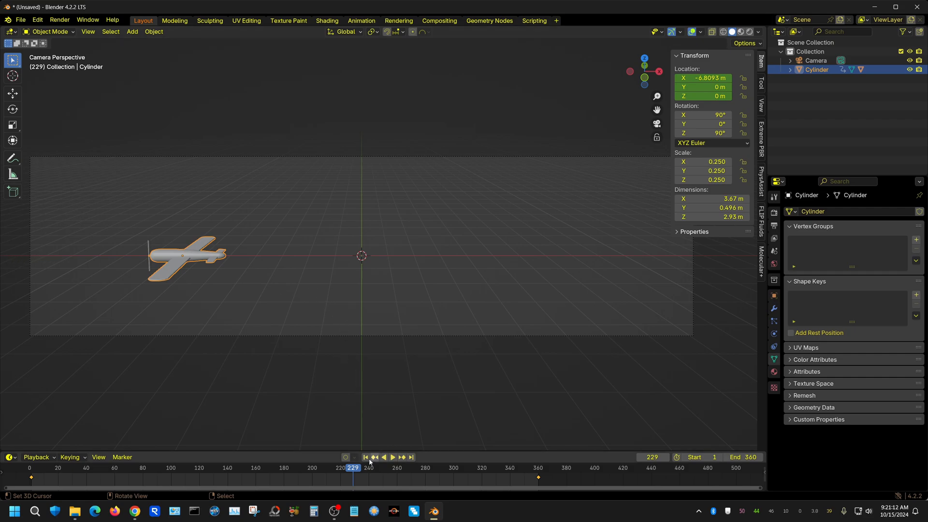
{"action": "left_click", "coordinate": [366, 457]}
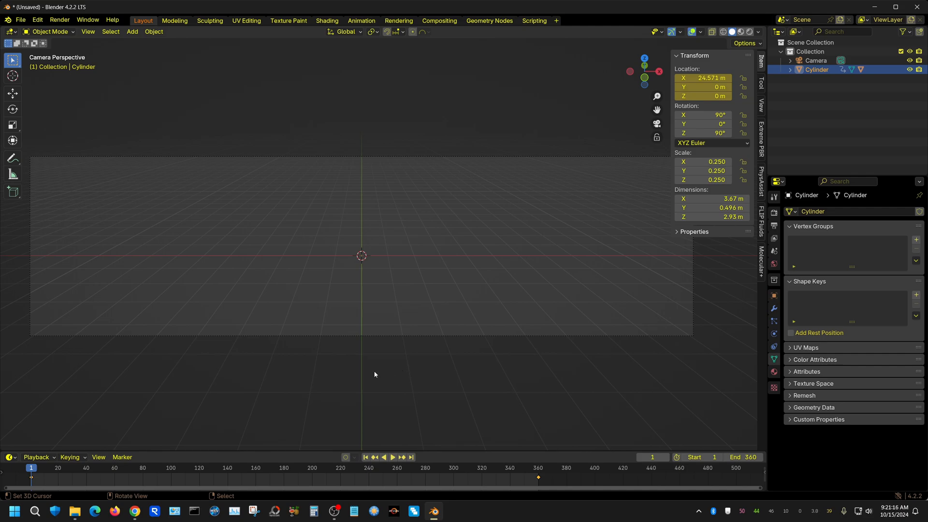
{"action": "mouse_move", "coordinate": [386, 371]}
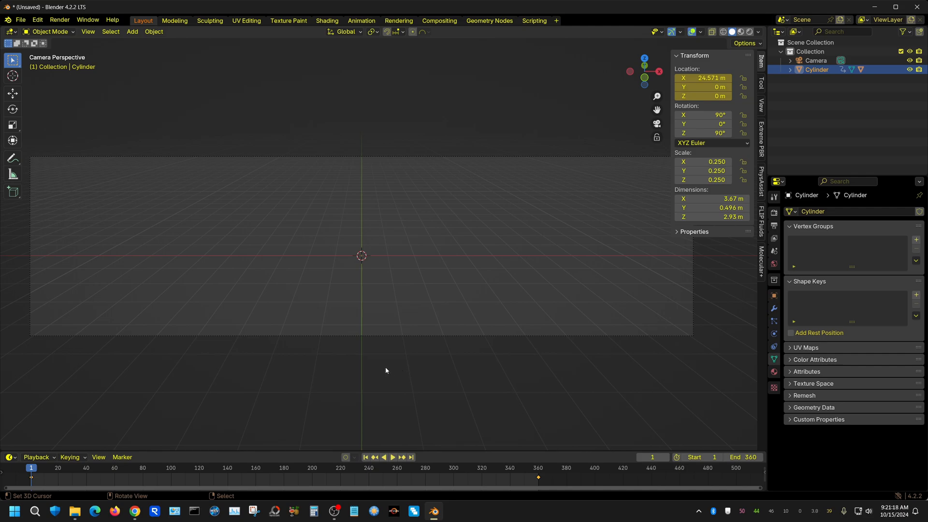
{"action": "mouse_move", "coordinate": [685, 264]}
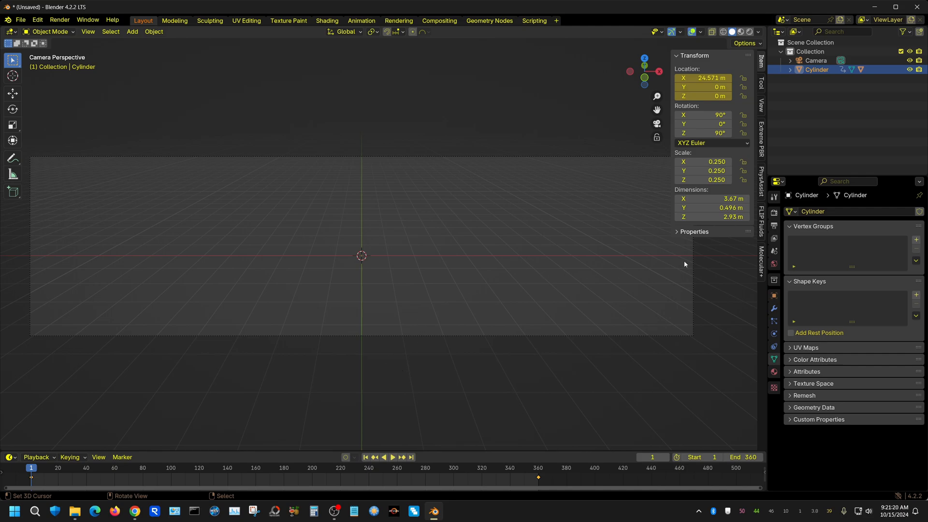
{"action": "mouse_move", "coordinate": [582, 333]}
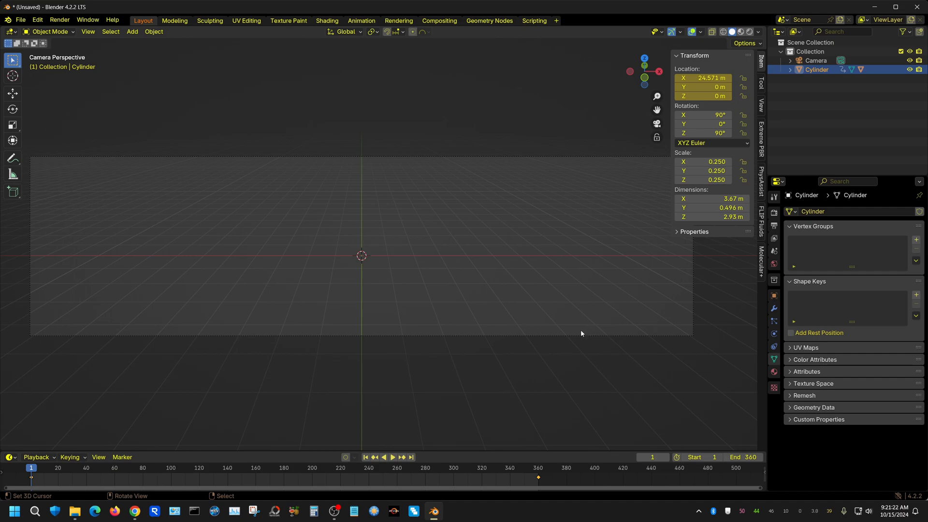
{"action": "mouse_move", "coordinate": [580, 336]}
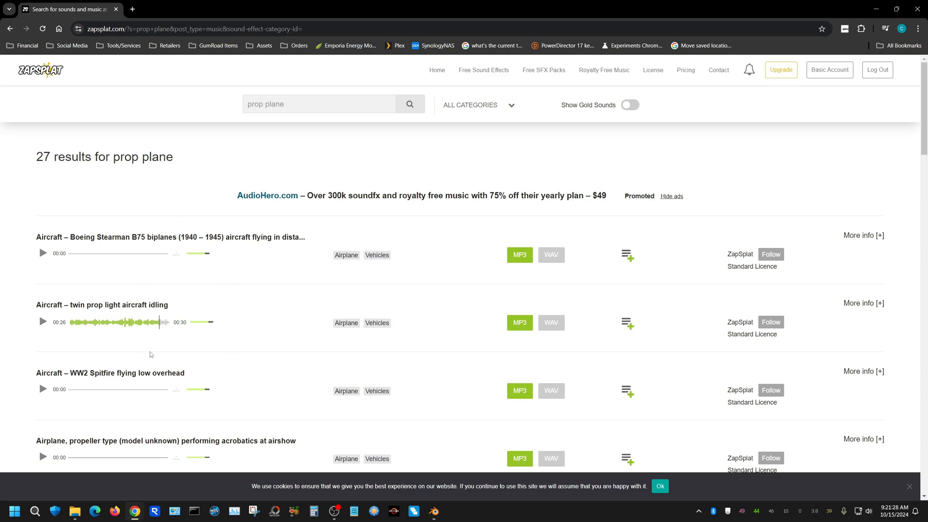
{"action": "mouse_move", "coordinate": [283, 156]}
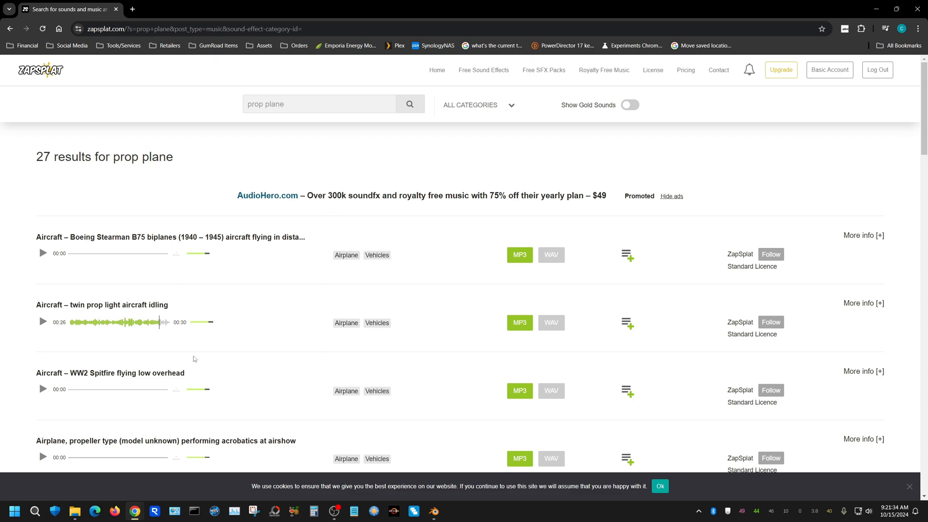
{"action": "mouse_move", "coordinate": [130, 296]}
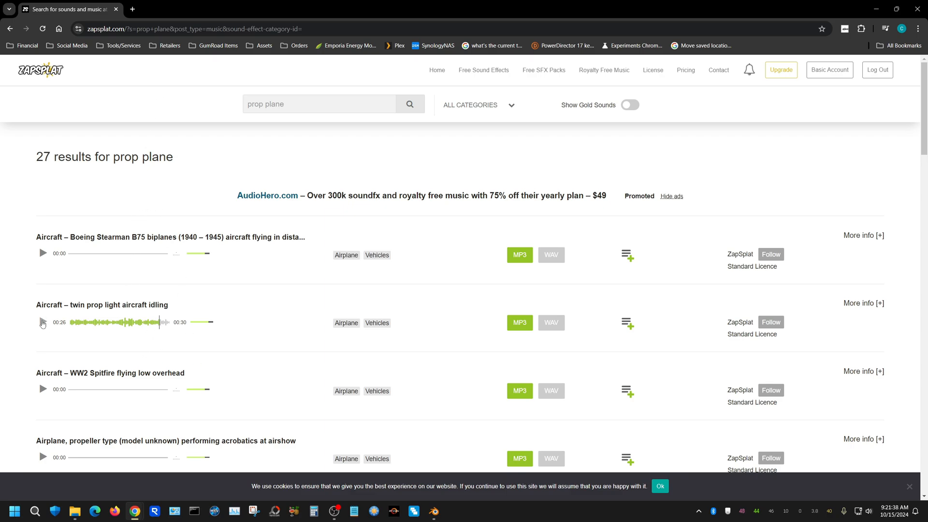
- Preview 'Aircraft – twin prop light aircraft idling' among the 27 prop plane results
{"action": "left_click", "coordinate": [42, 322]}
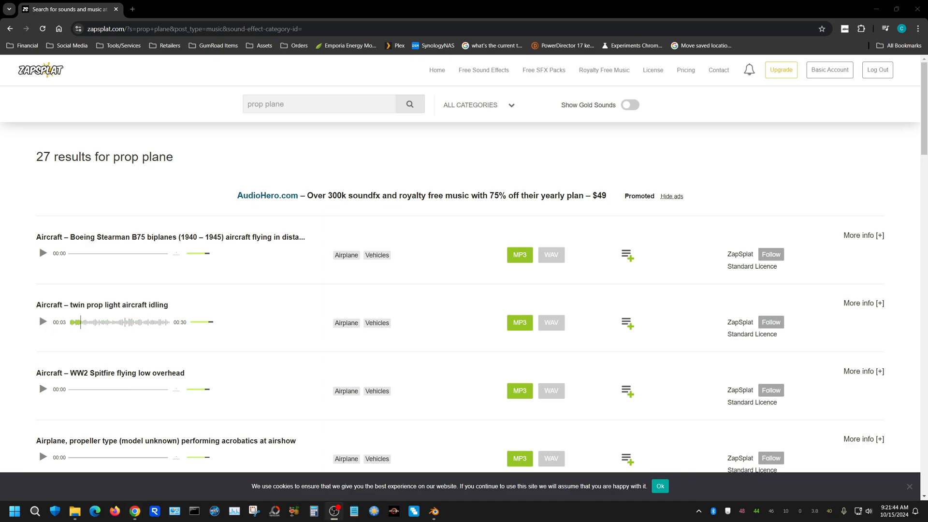
{"action": "left_click", "coordinate": [42, 325]}
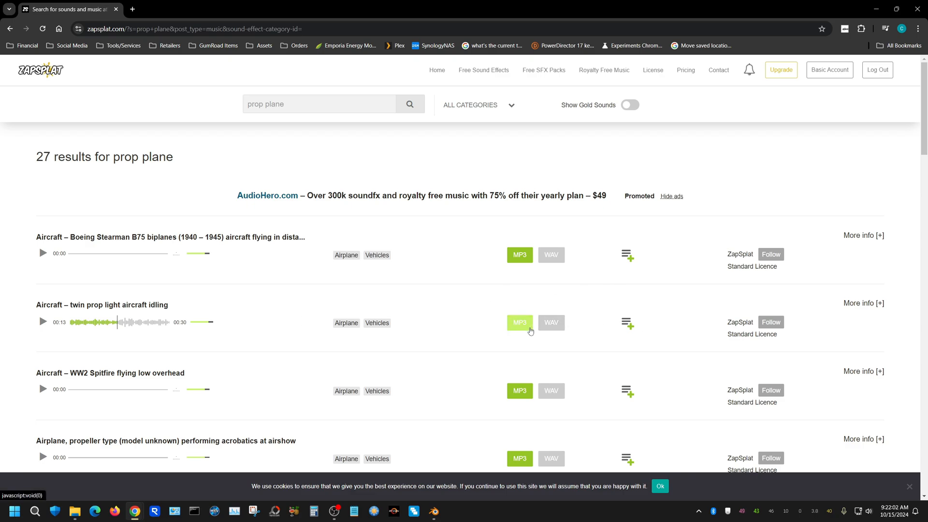
{"action": "mouse_move", "coordinate": [551, 322]}
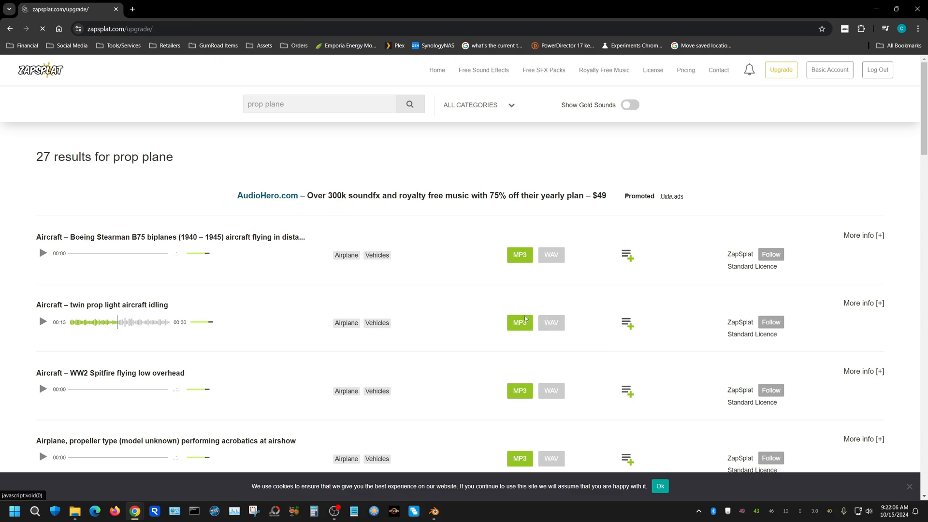
- Download the twin prop idling MP3 (588 KB) and check the browser downloads
{"action": "left_click", "coordinate": [781, 70]}
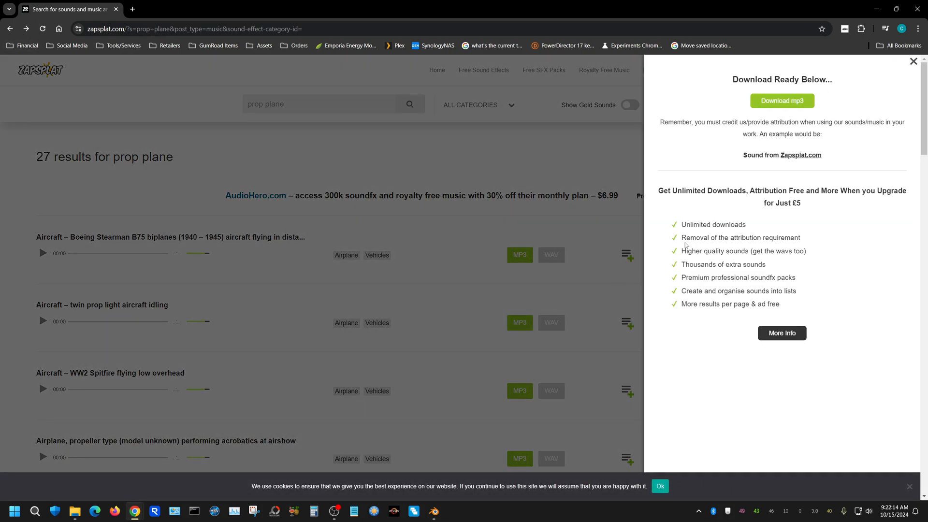
{"action": "right_click", "coordinate": [781, 101]}
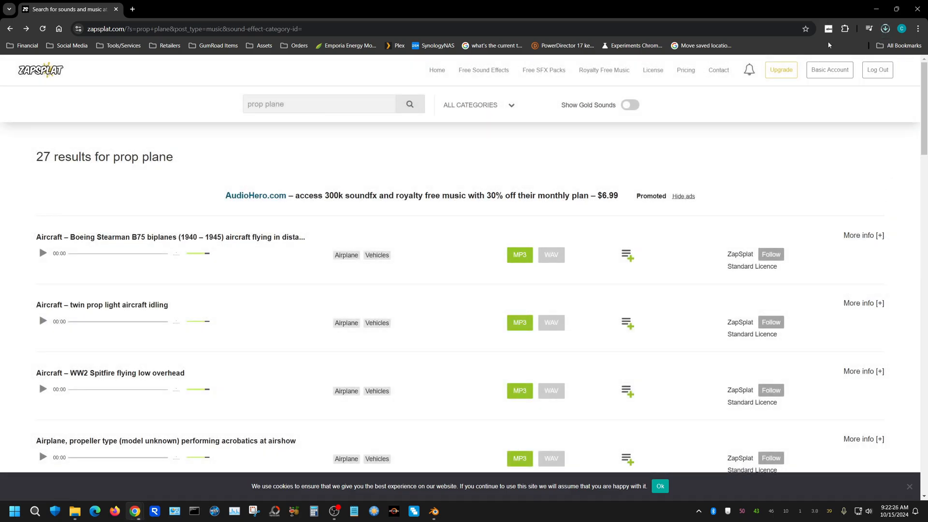
{"action": "left_click", "coordinate": [885, 28]}
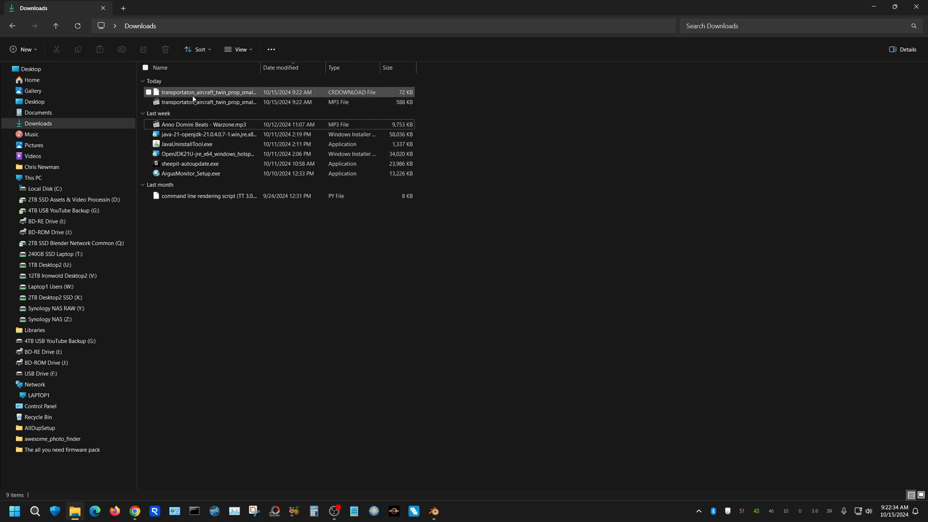
- Select the 588 KB twin prop idling MP3 under Today in Downloads
{"action": "left_click", "coordinate": [208, 102]}
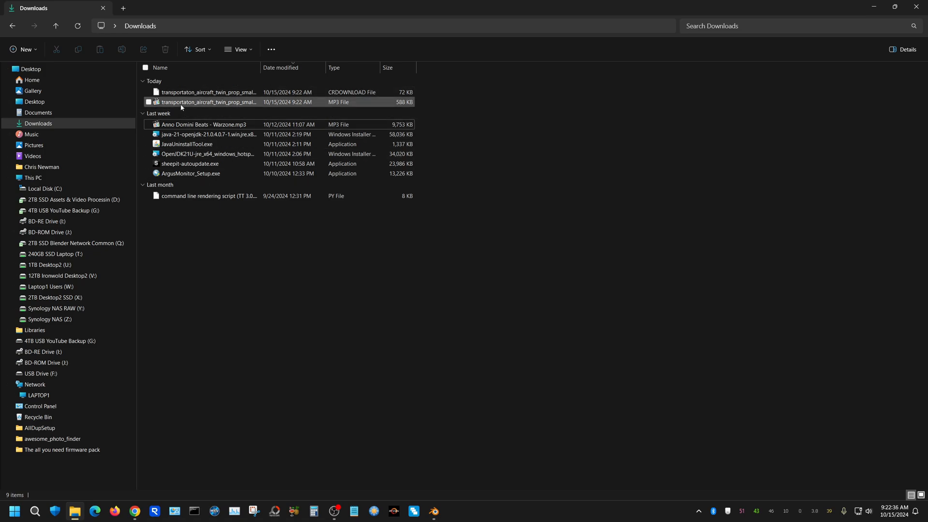
{"action": "left_click", "coordinate": [208, 102]}
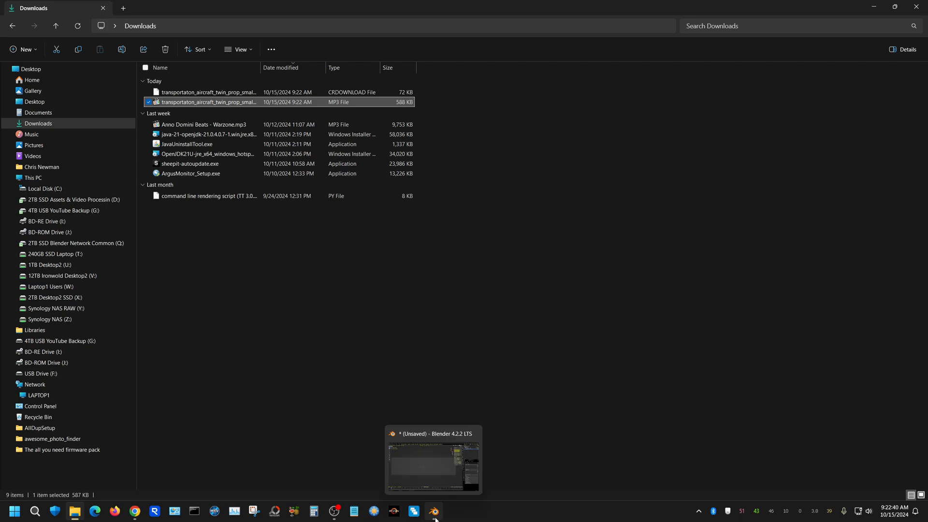
- Bring Blender to the front and view the airplane from top orthographic
{"action": "left_click", "coordinate": [435, 511]}
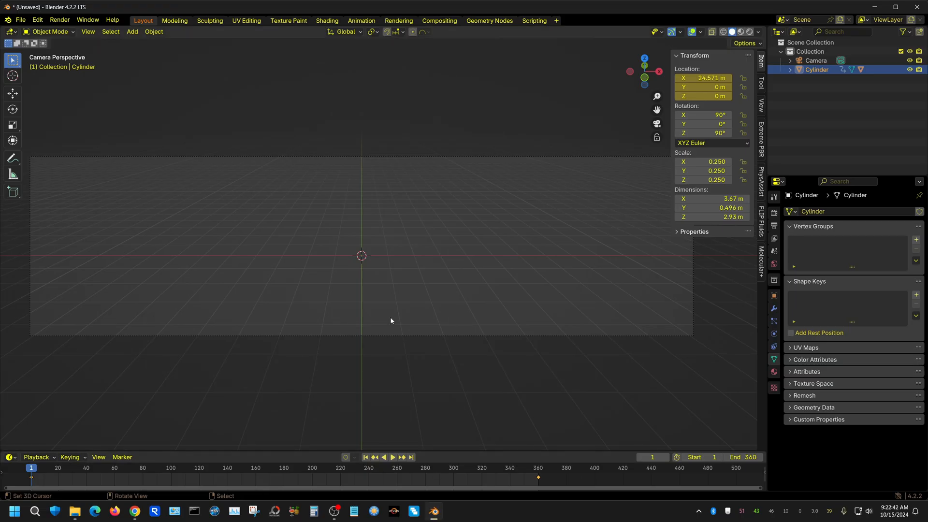
{"action": "key", "text": "7"}
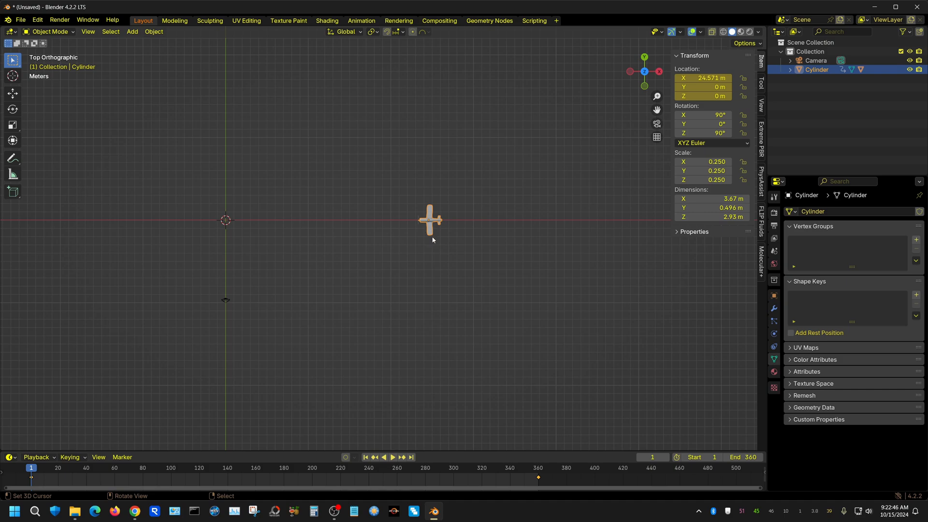
{"action": "key", "text": "shift+s"}
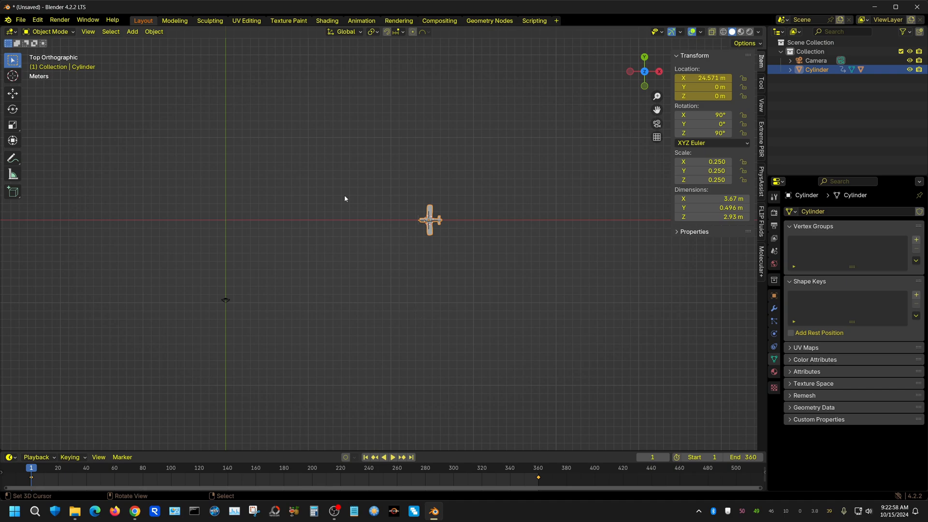
- Add a speaker and parent it to the Cylinder airplane body using Object parenting
{"action": "left_click", "coordinate": [132, 32]}
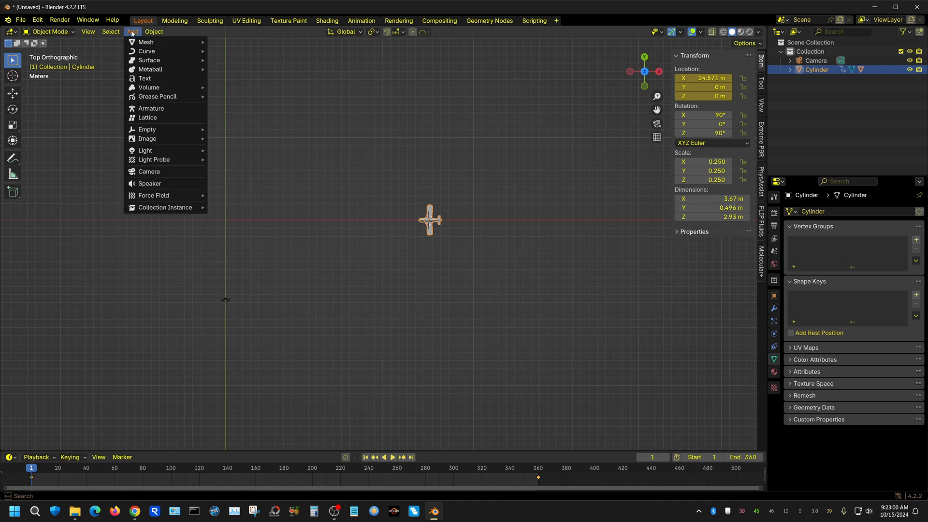
{"action": "mouse_move", "coordinate": [149, 184]}
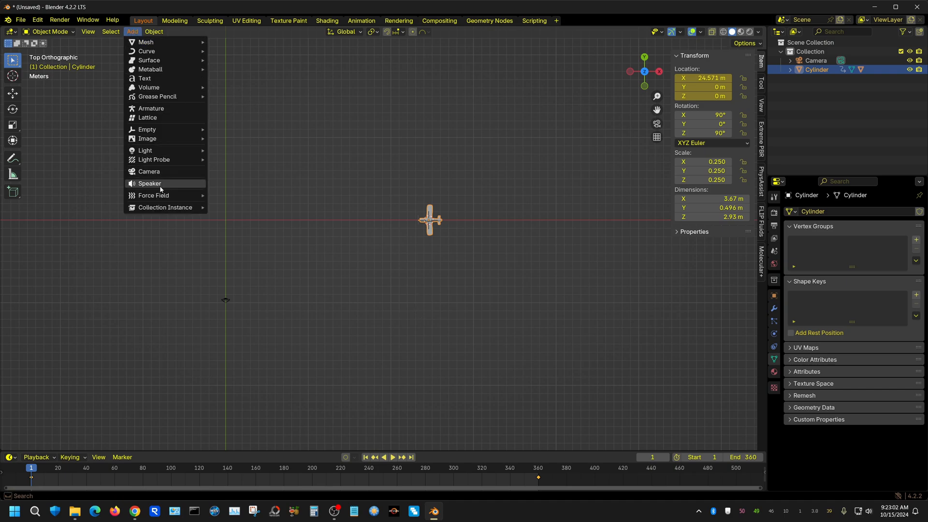
{"action": "left_click", "coordinate": [150, 183]}
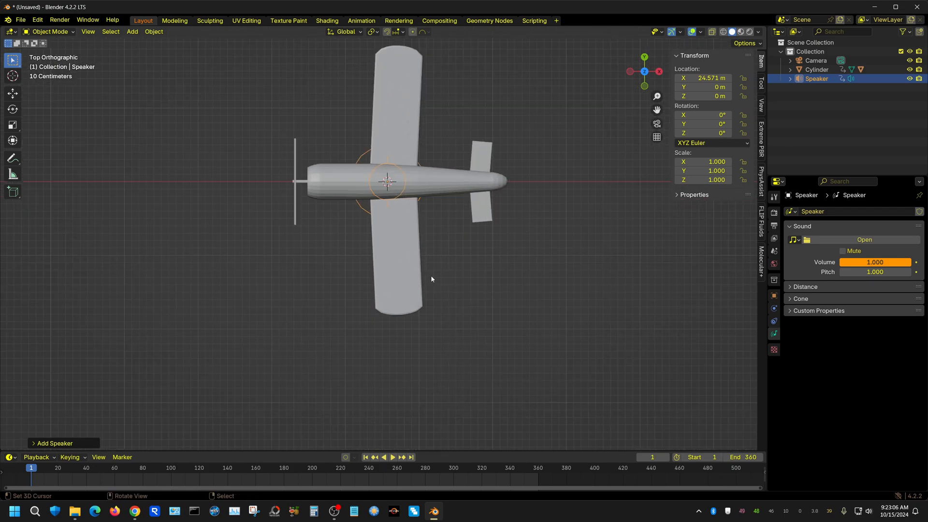
{"action": "mouse_move", "coordinate": [417, 187]}
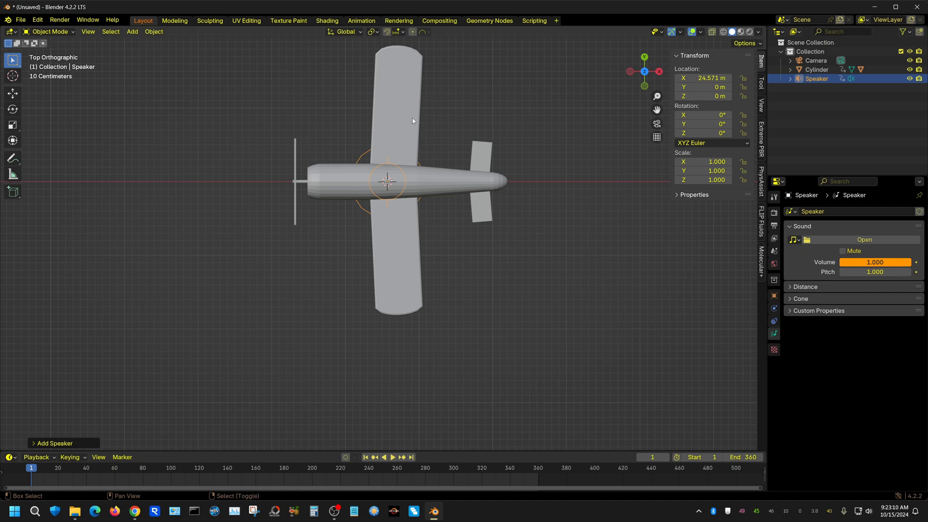
{"action": "left_click", "coordinate": [817, 69]}
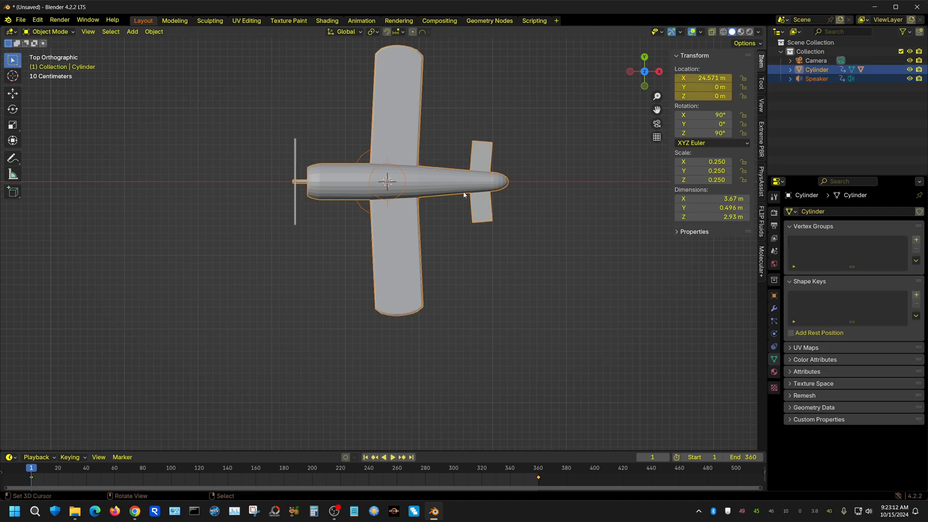
{"action": "key", "text": "ctrl+p"}
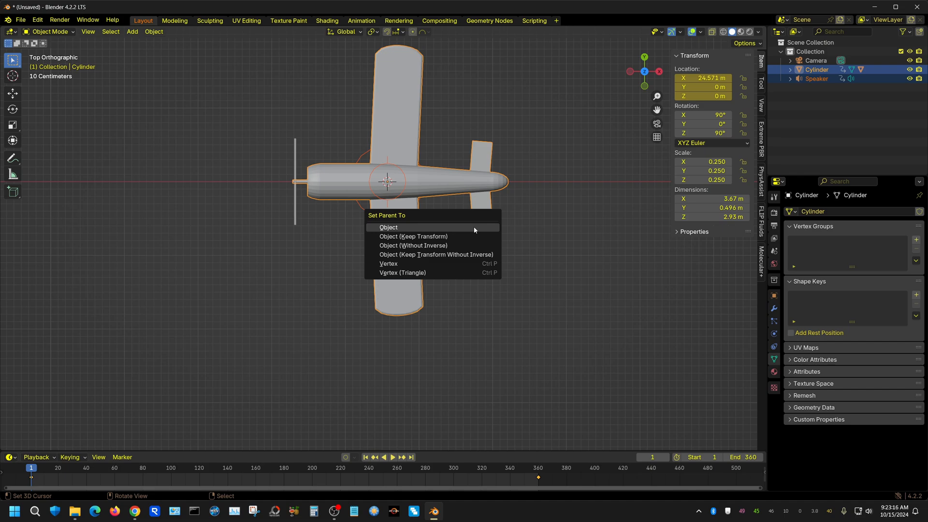
{"action": "left_click", "coordinate": [388, 228]}
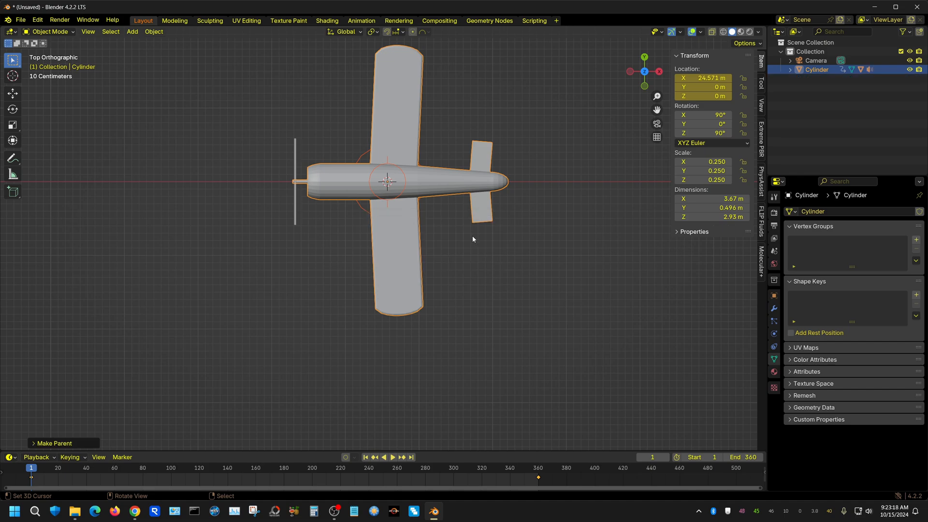
{"action": "mouse_move", "coordinate": [733, 359]}
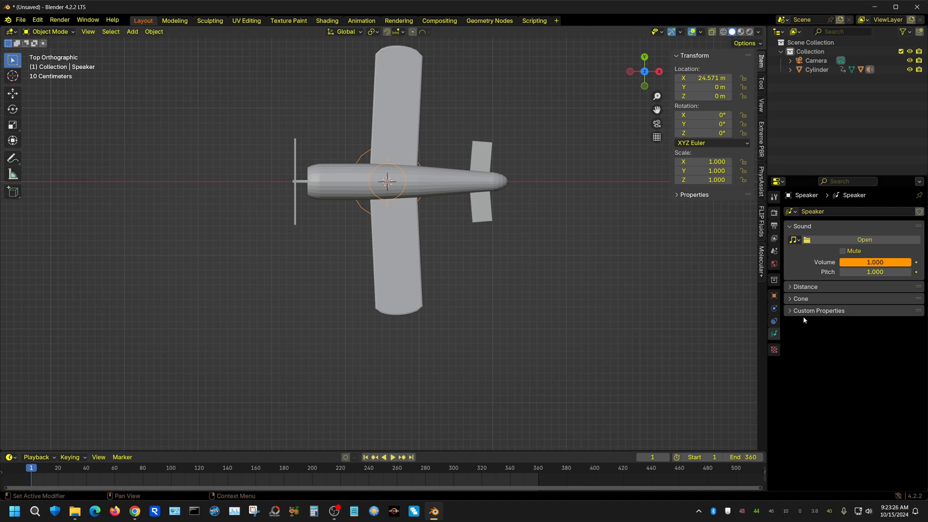
- Load the twin prop idle mp3 from Downloads into the speaker as mono sound
{"action": "left_click", "coordinate": [864, 240]}
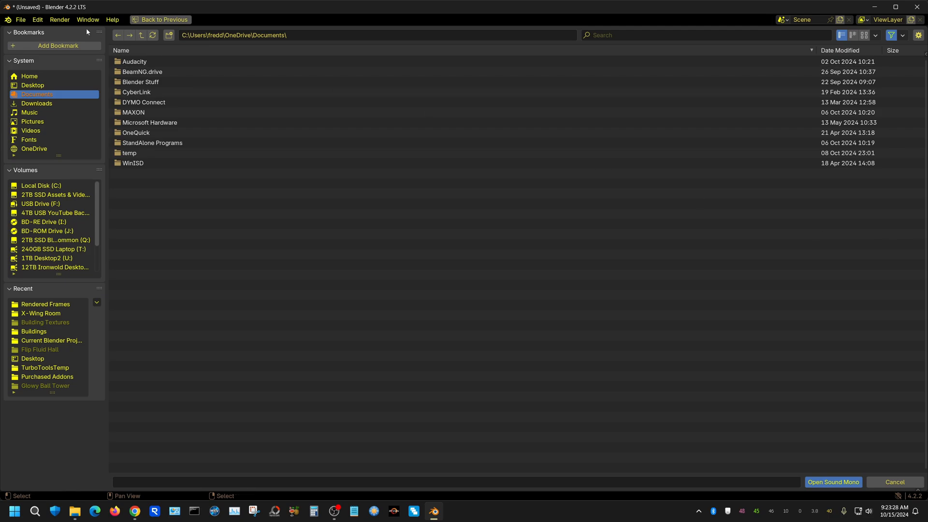
{"action": "left_click", "coordinate": [36, 103]}
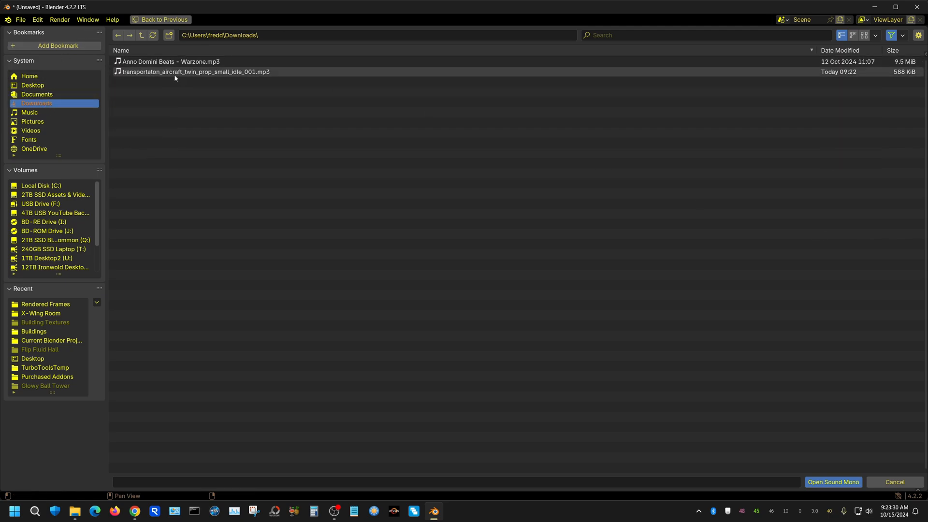
{"action": "left_click", "coordinate": [197, 72]}
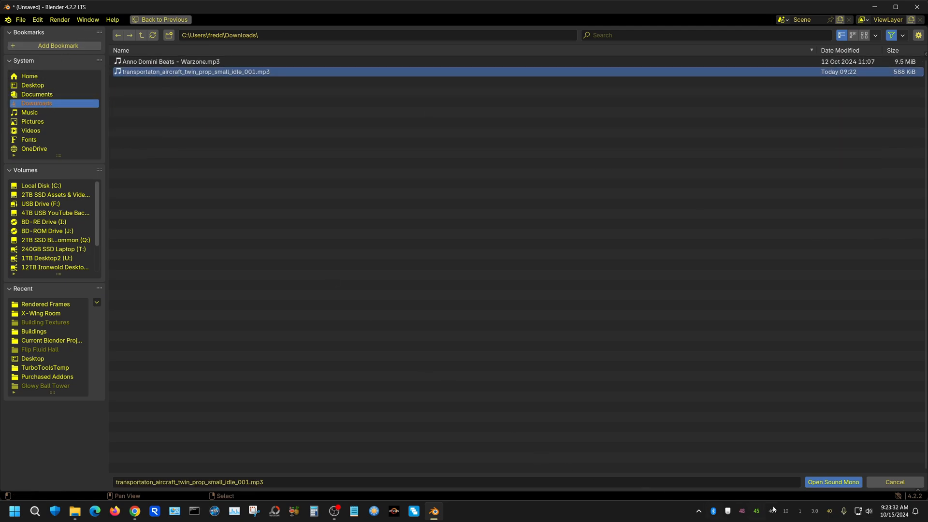
{"action": "left_click", "coordinate": [832, 482]}
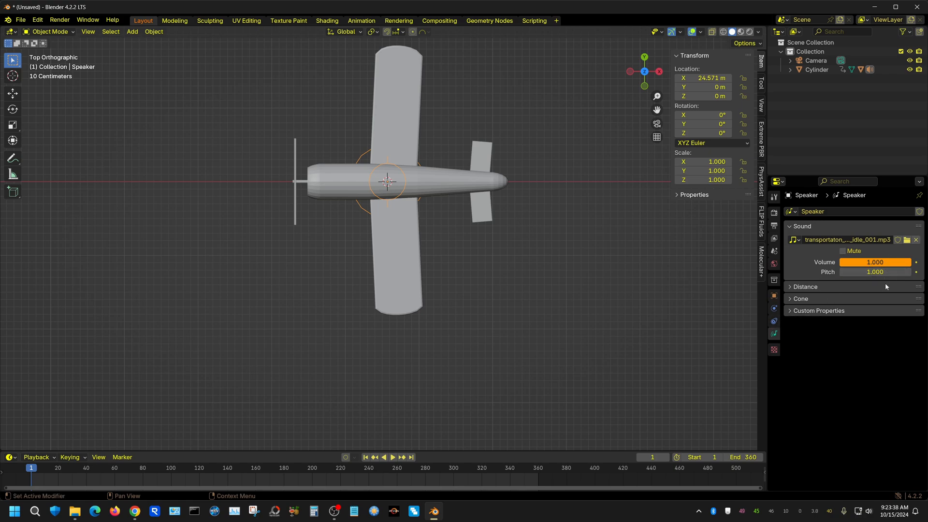
{"action": "mouse_move", "coordinate": [796, 285]}
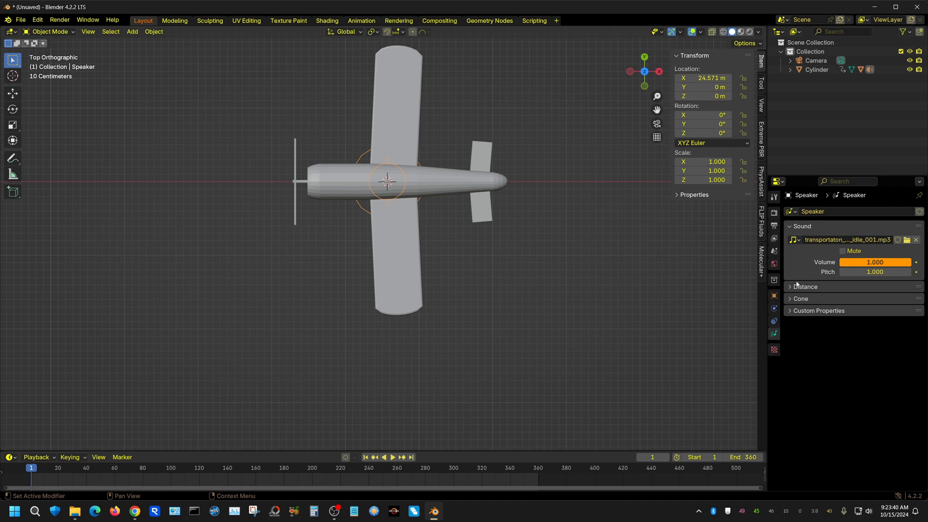
- Expand the speaker's Distance panel and reselect the airplane body
{"action": "left_click", "coordinate": [804, 288]}
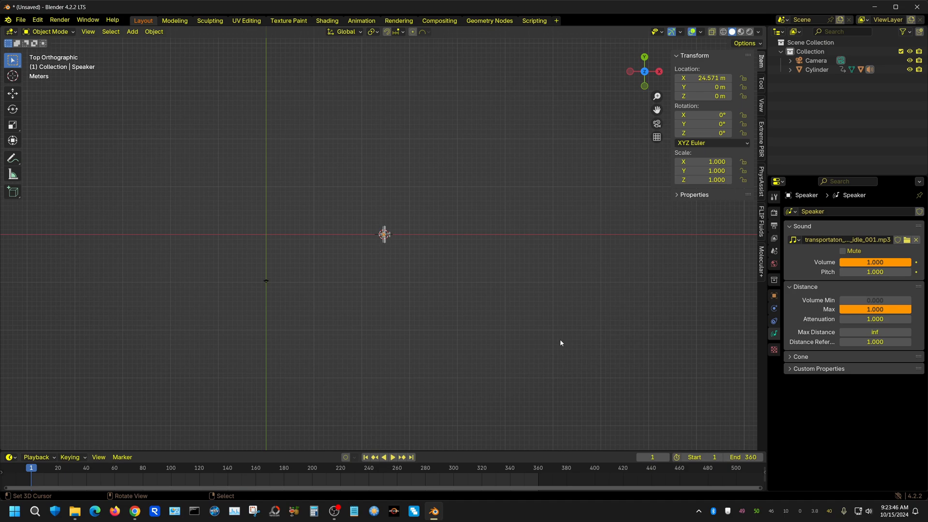
{"action": "mouse_move", "coordinate": [335, 241]}
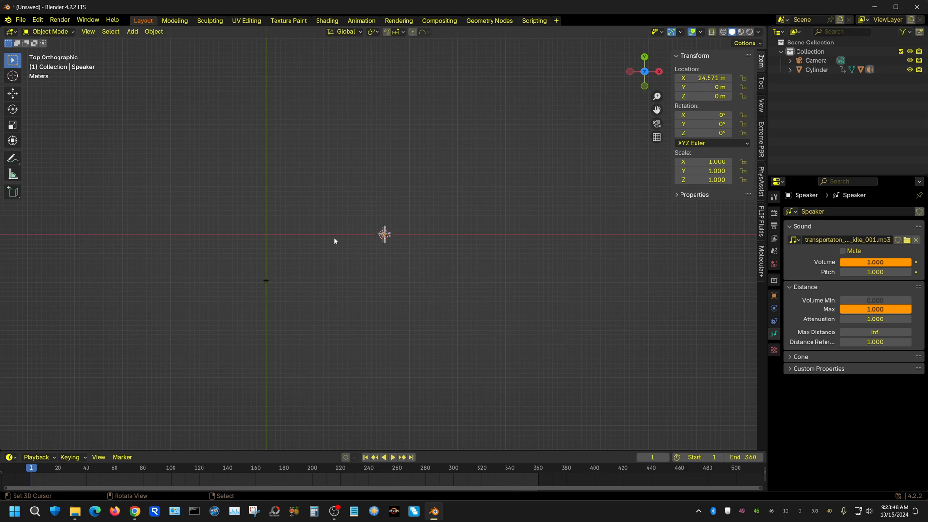
{"action": "mouse_move", "coordinate": [442, 245]}
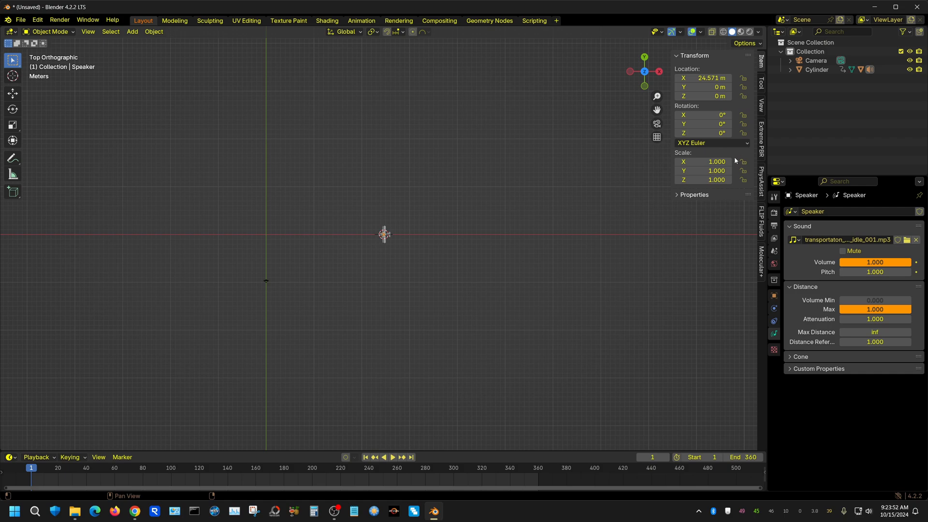
{"action": "left_click", "coordinate": [817, 69]}
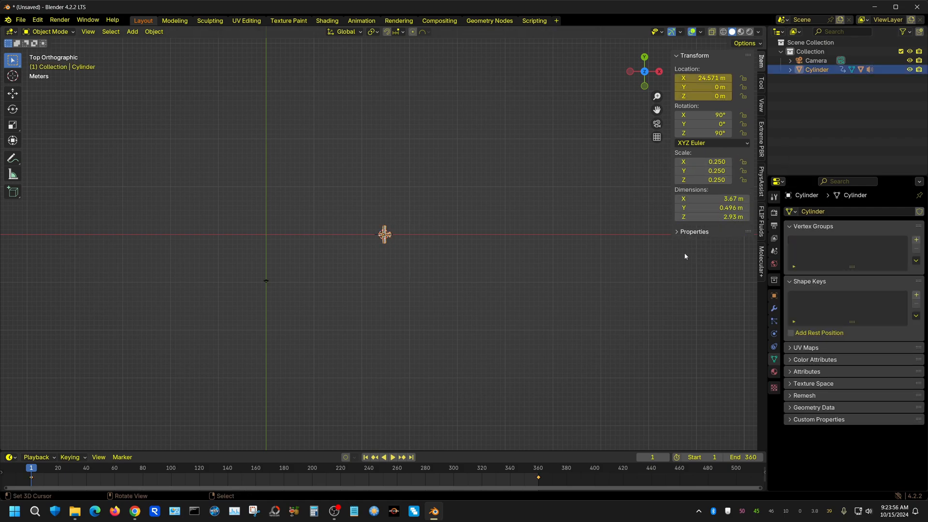
{"action": "mouse_move", "coordinate": [147, 238]}
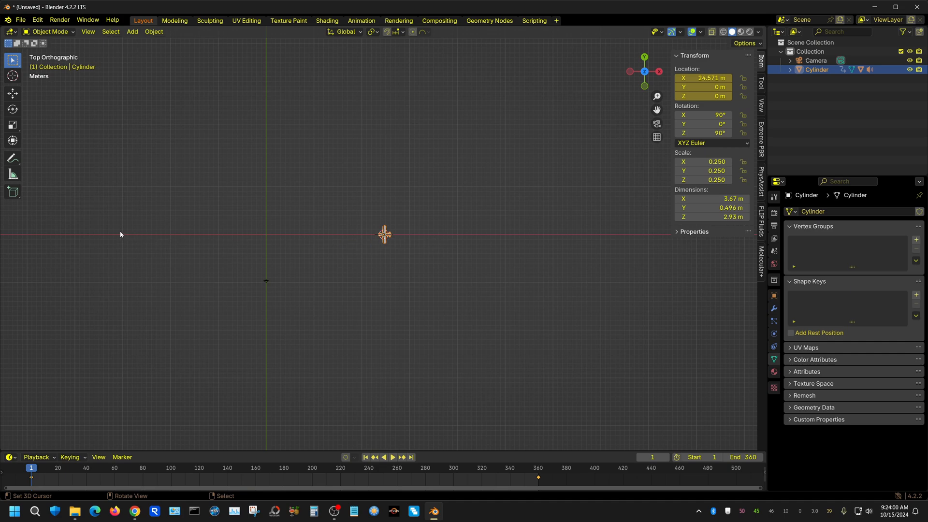
{"action": "mouse_move", "coordinate": [361, 231]}
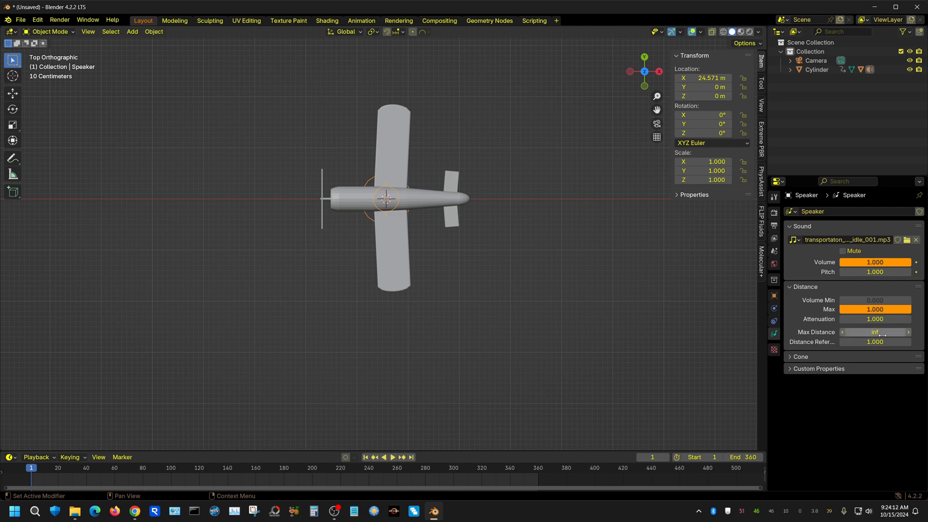
- Change the speaker's Max Distance from unlimited to 20
{"action": "double_click", "coordinate": [874, 332]}
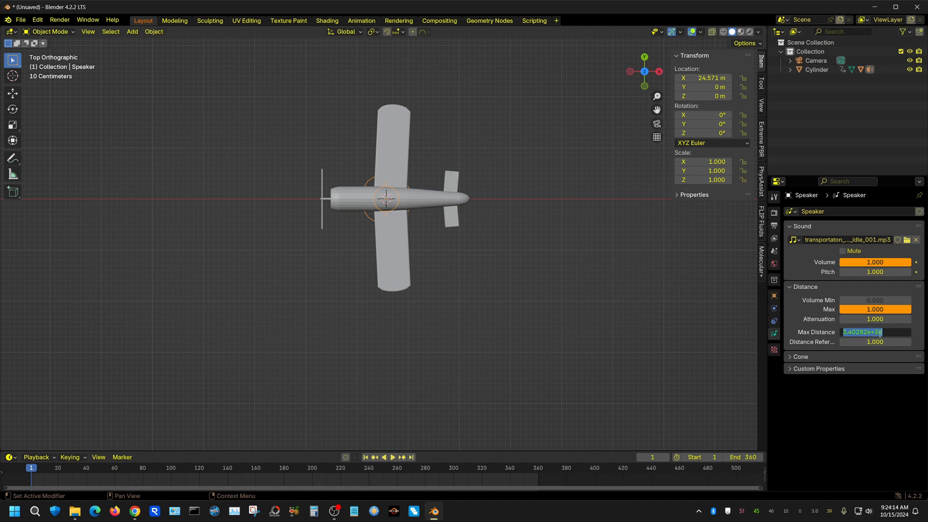
{"action": "type", "text": "20.000"}
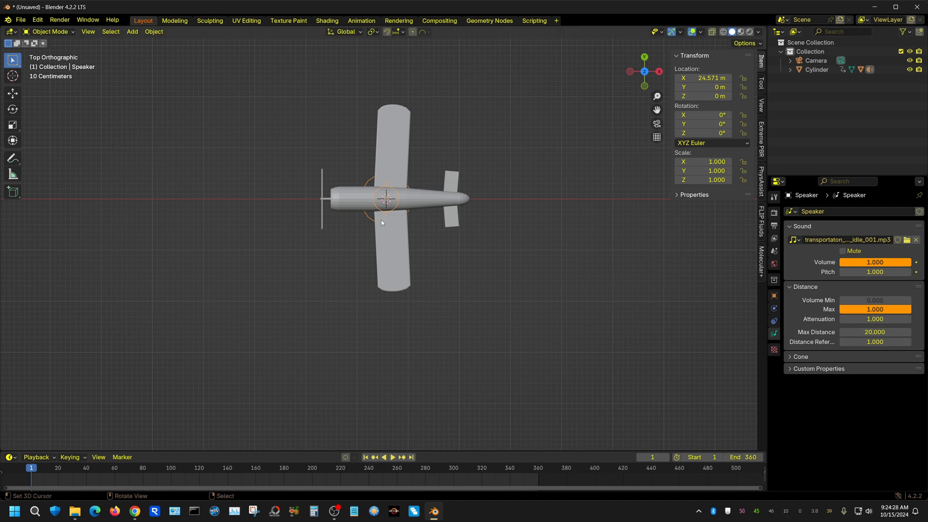
{"action": "mouse_move", "coordinate": [382, 200]}
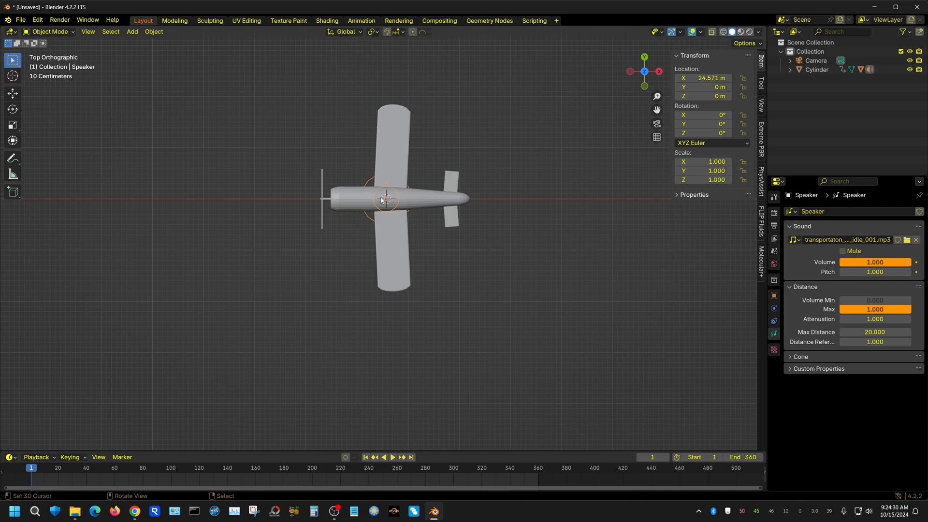
{"action": "mouse_move", "coordinate": [597, 264]}
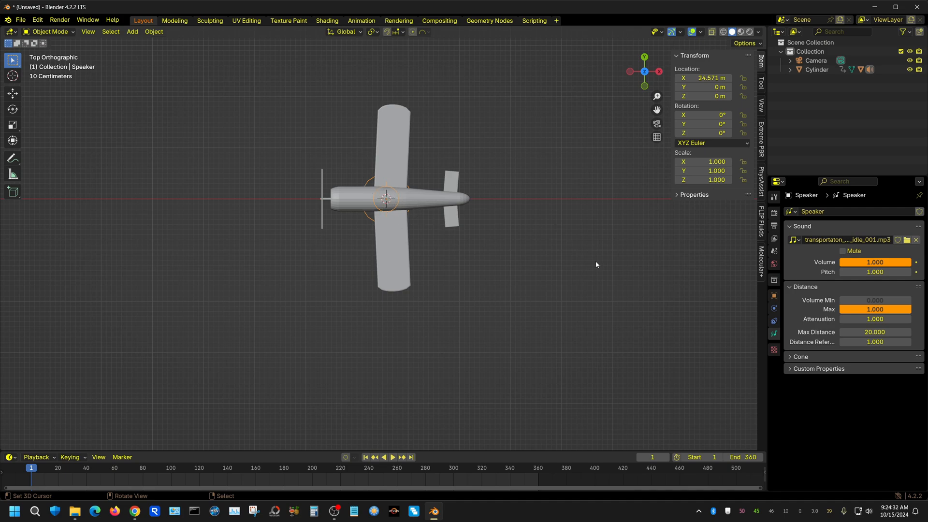
{"action": "mouse_move", "coordinate": [398, 320]}
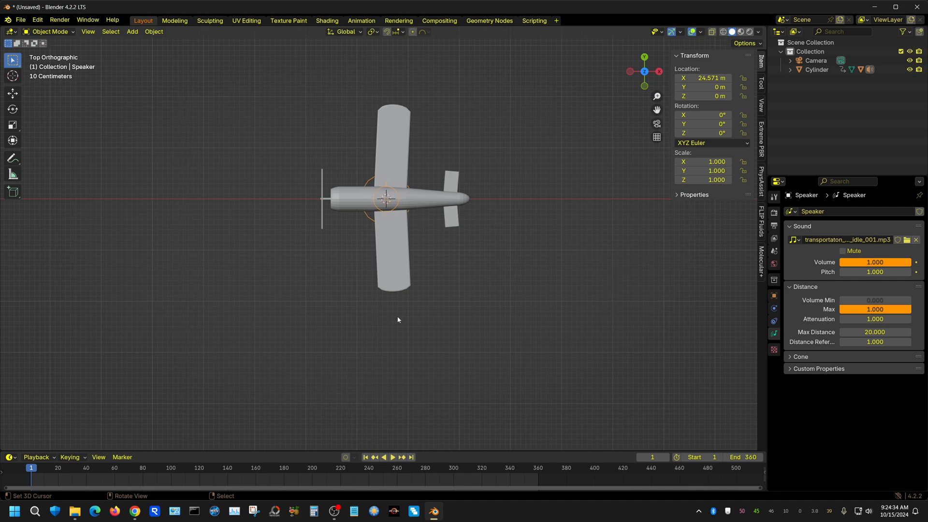
{"action": "mouse_move", "coordinate": [417, 281]}
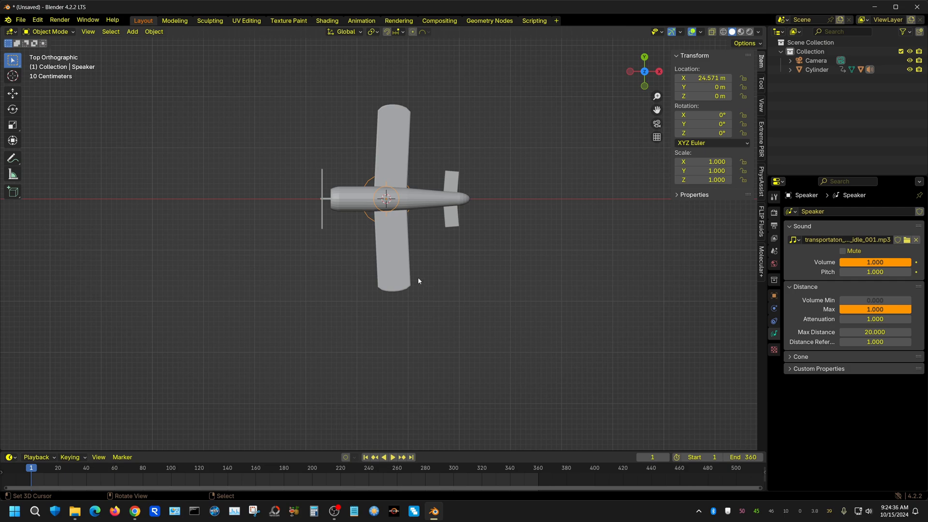
{"action": "mouse_move", "coordinate": [372, 310]}
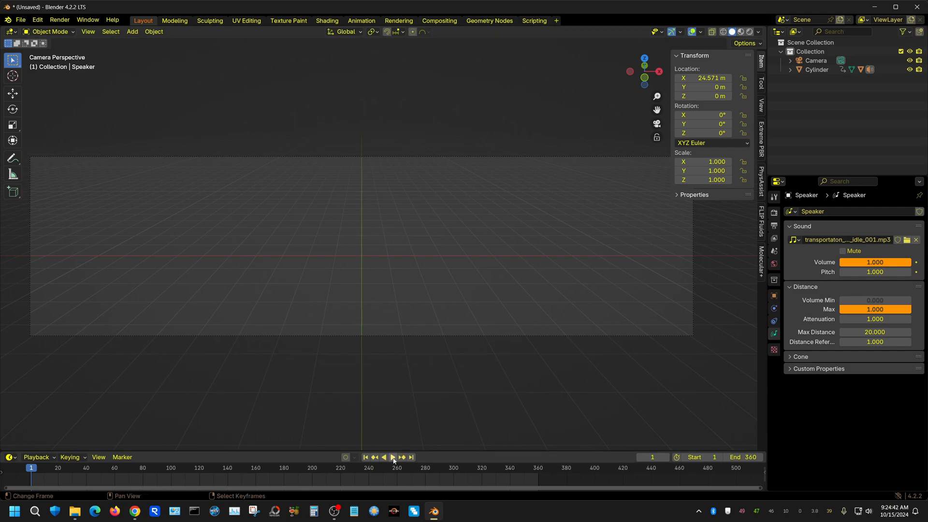
- Play the animation to frame 277 as the plane enters from the side
{"action": "left_click", "coordinate": [393, 457]}
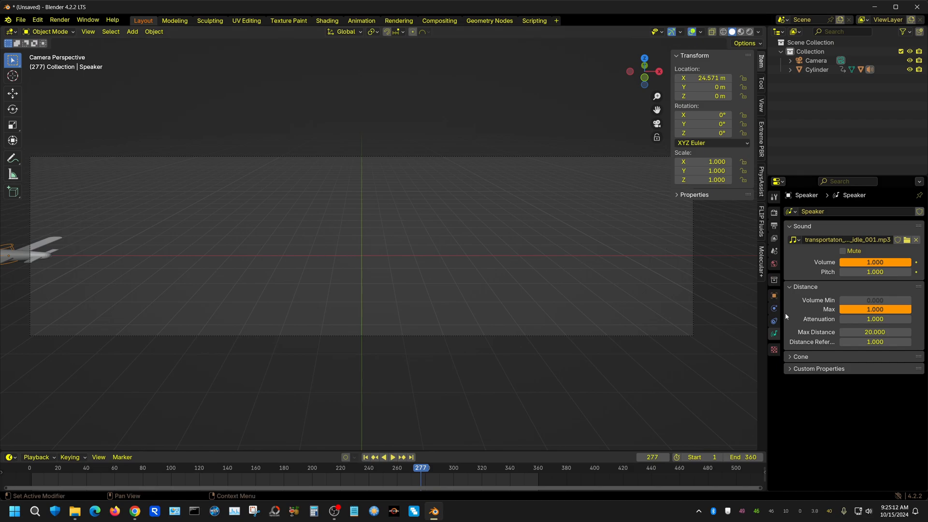
- Change the scene's Audio Doppler Speed from 343.3 to 100
{"action": "left_click", "coordinate": [774, 225]}
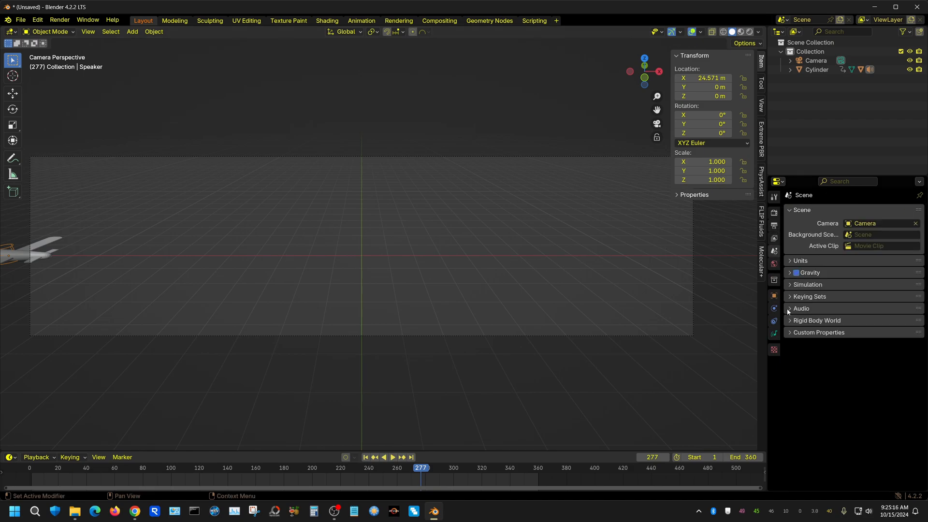
{"action": "left_click", "coordinate": [801, 309]}
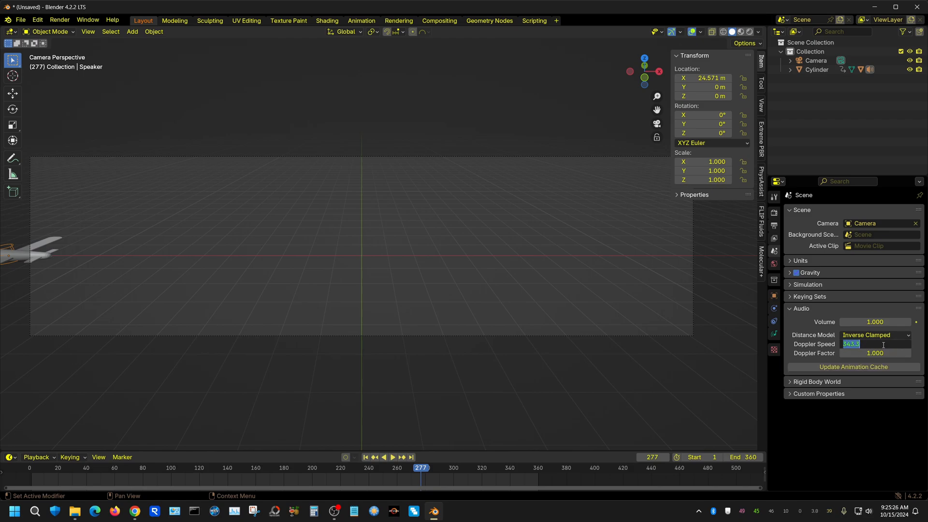
{"action": "type", "text": "1"}
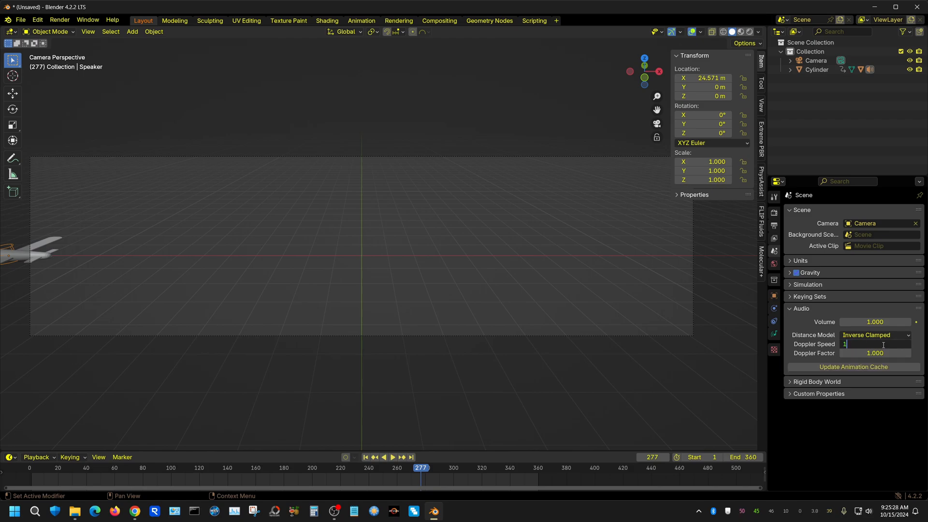
{"action": "type", "text": "100.000"}
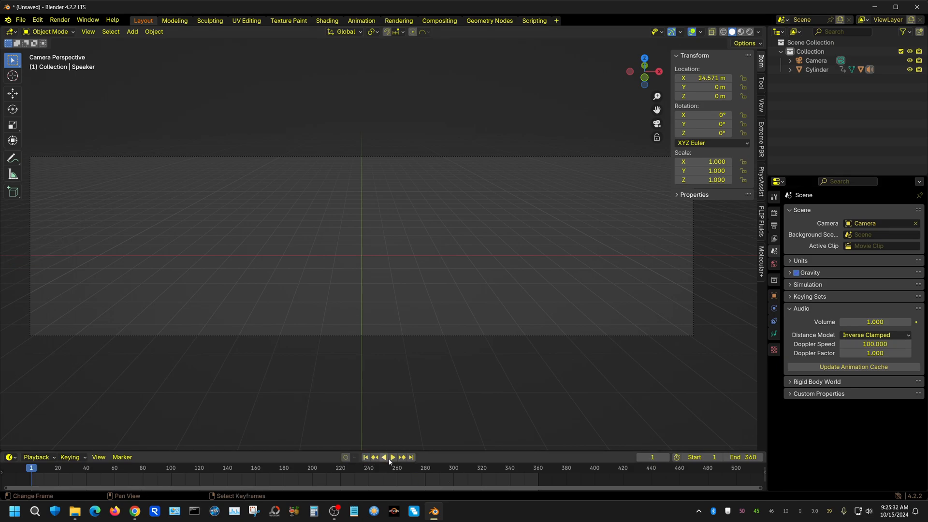
- Play the airplane flyby animation and then stop it
{"action": "left_click", "coordinate": [392, 457]}
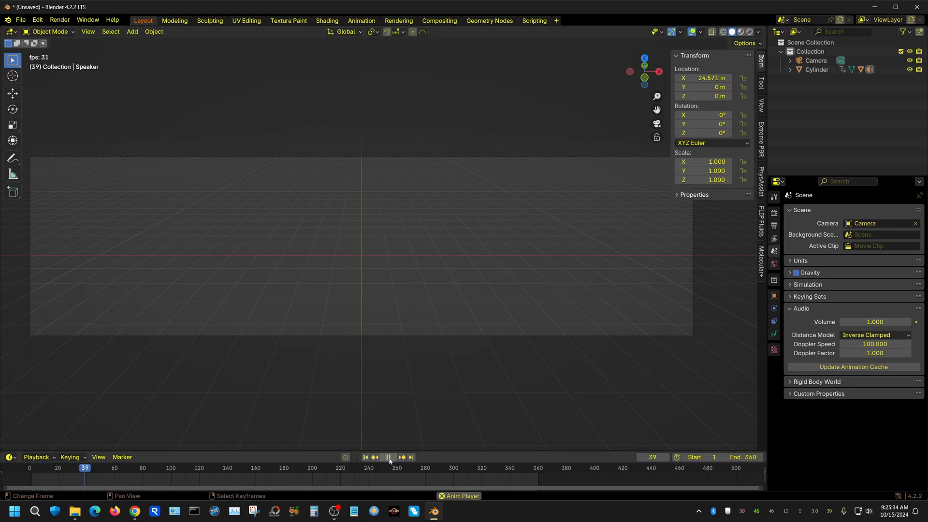
{"action": "left_click", "coordinate": [388, 456]}
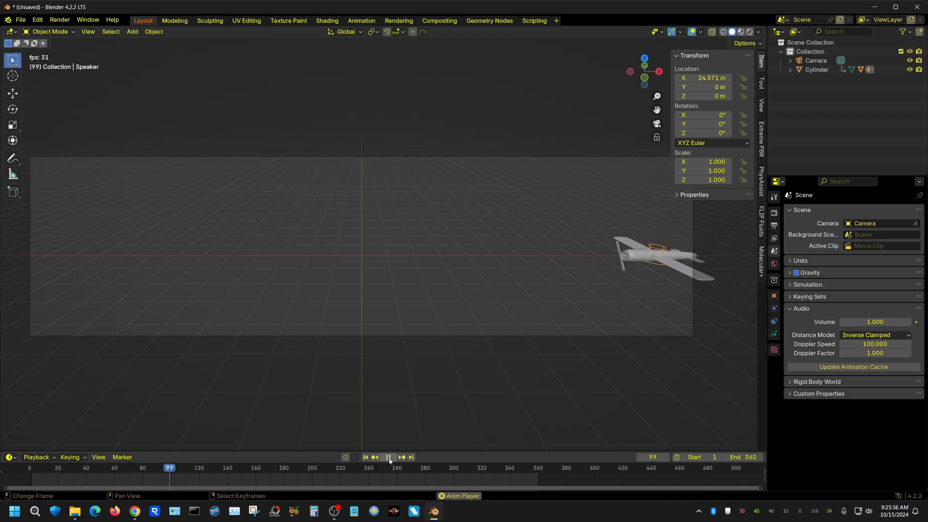
{"action": "left_click", "coordinate": [388, 457]}
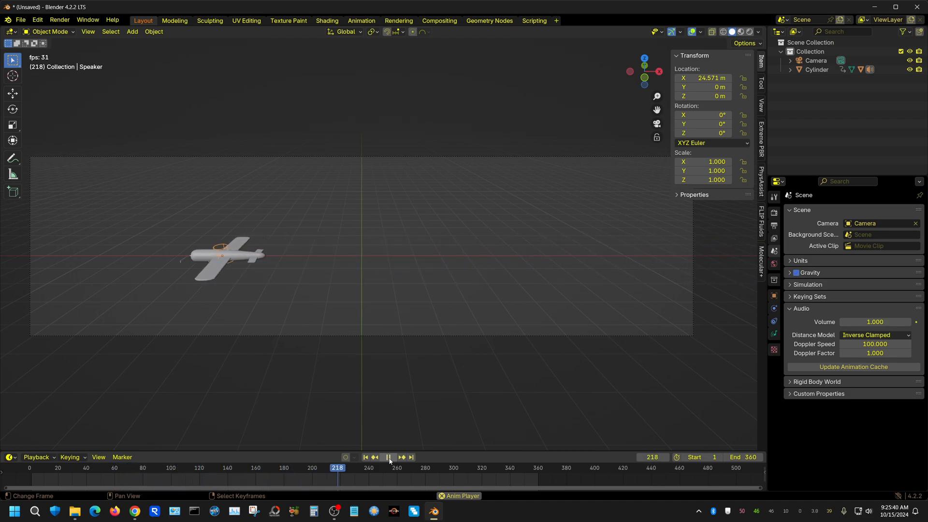
{"action": "left_click", "coordinate": [389, 457]}
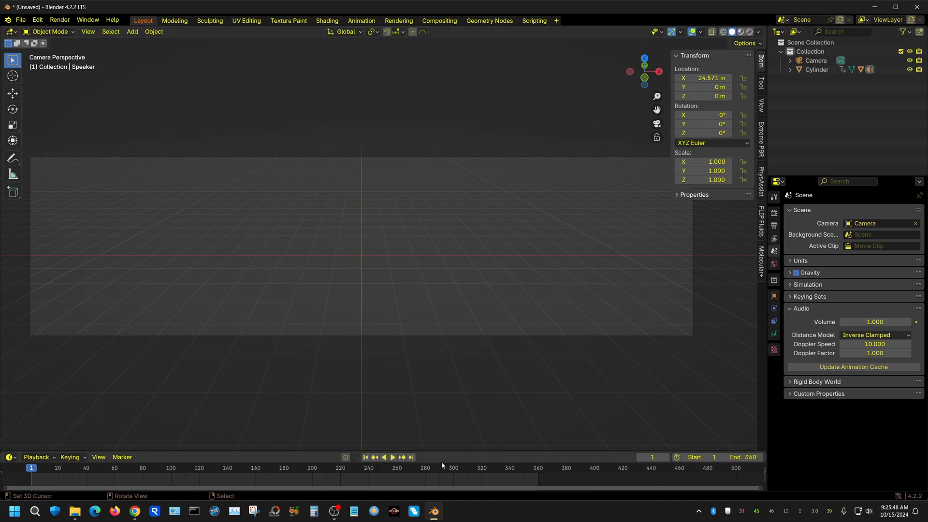
- Replay the flyby to hear the effect of Doppler Speed 10
{"action": "left_click", "coordinate": [392, 457]}
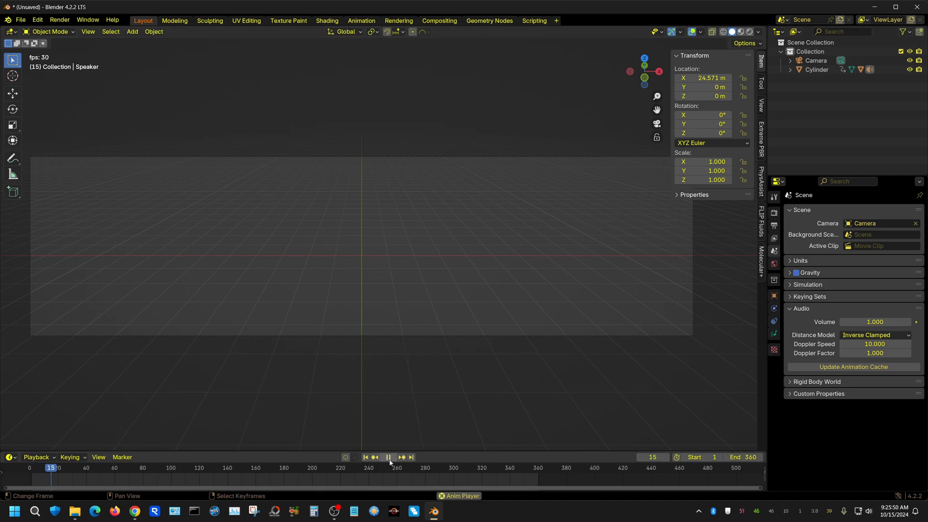
{"action": "left_click", "coordinate": [387, 456]}
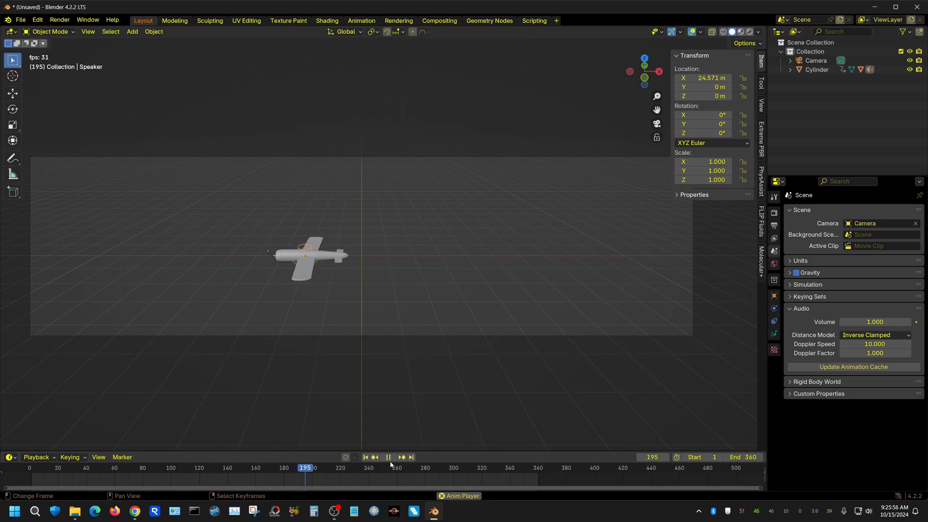
{"action": "left_click", "coordinate": [388, 457]}
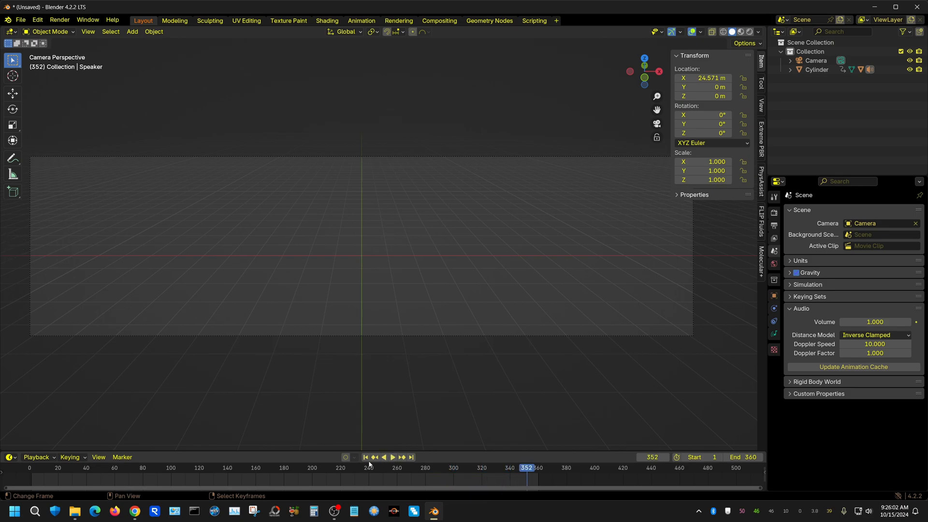
{"action": "left_click", "coordinate": [365, 456]}
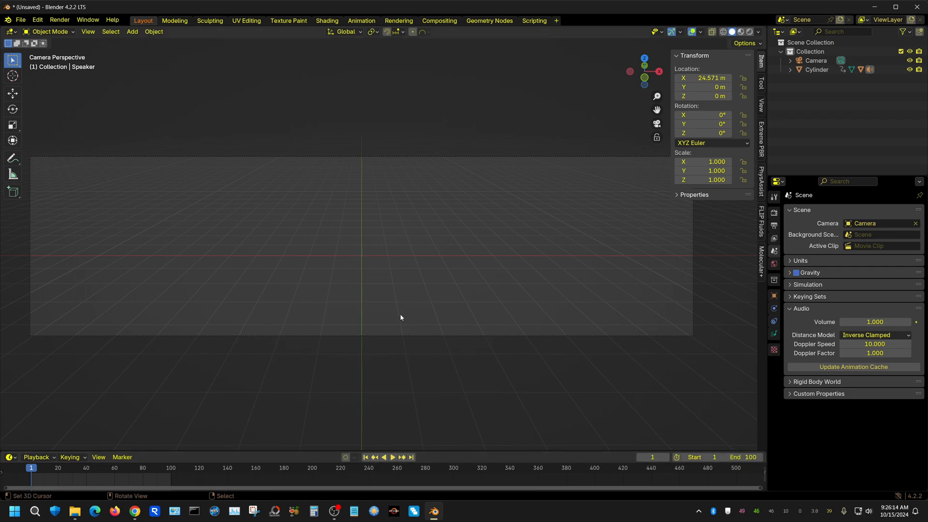
{"action": "mouse_move", "coordinate": [422, 457]}
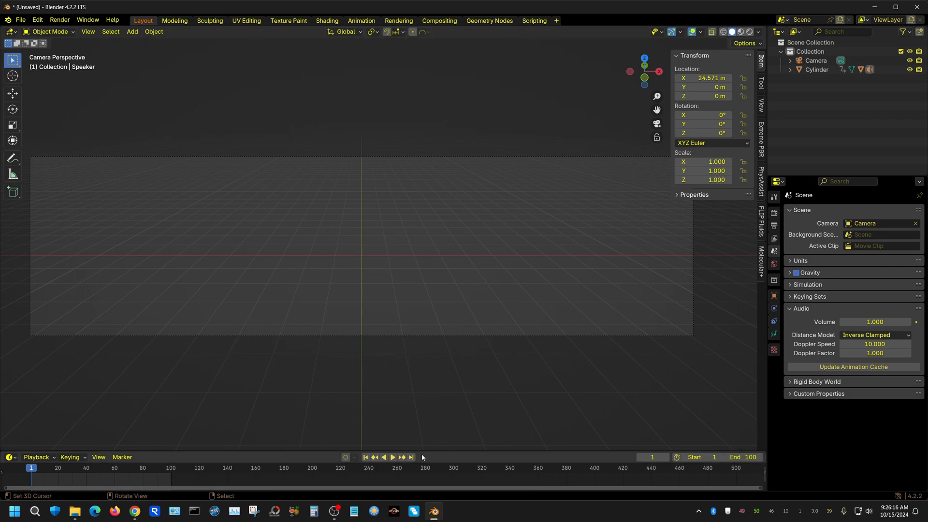
- Jump the timeline to frame 100, the new animation end
{"action": "left_click", "coordinate": [411, 457]}
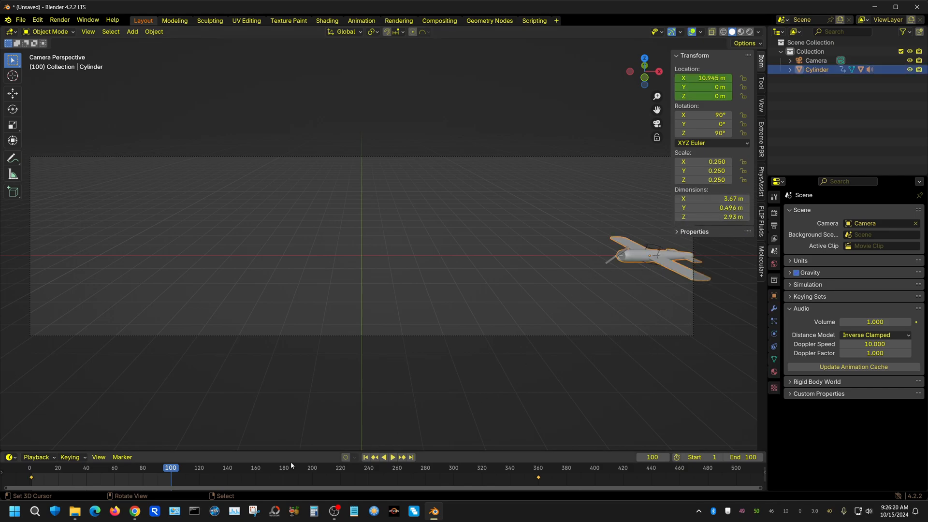
{"action": "mouse_move", "coordinate": [538, 479]}
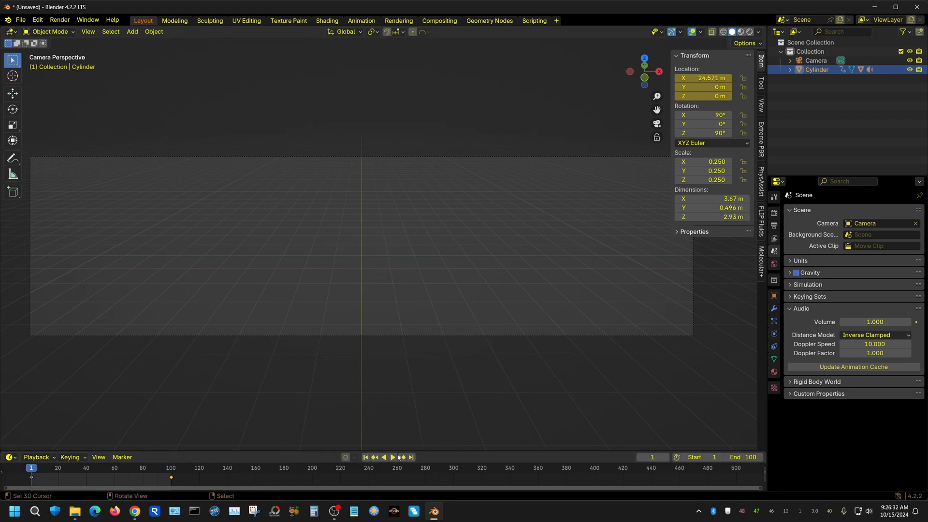
- Play the shortened 100-frame flyby and stop it
{"action": "left_click", "coordinate": [393, 457]}
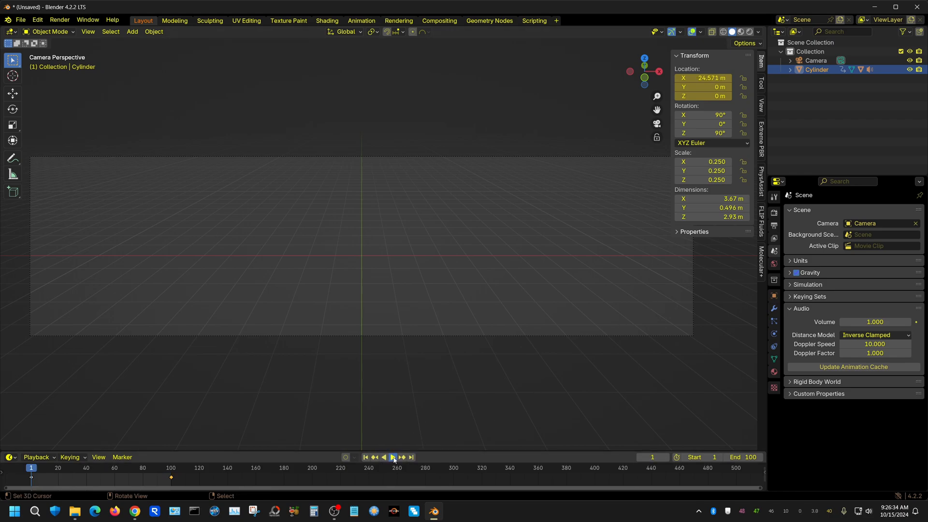
{"action": "left_click", "coordinate": [393, 457]}
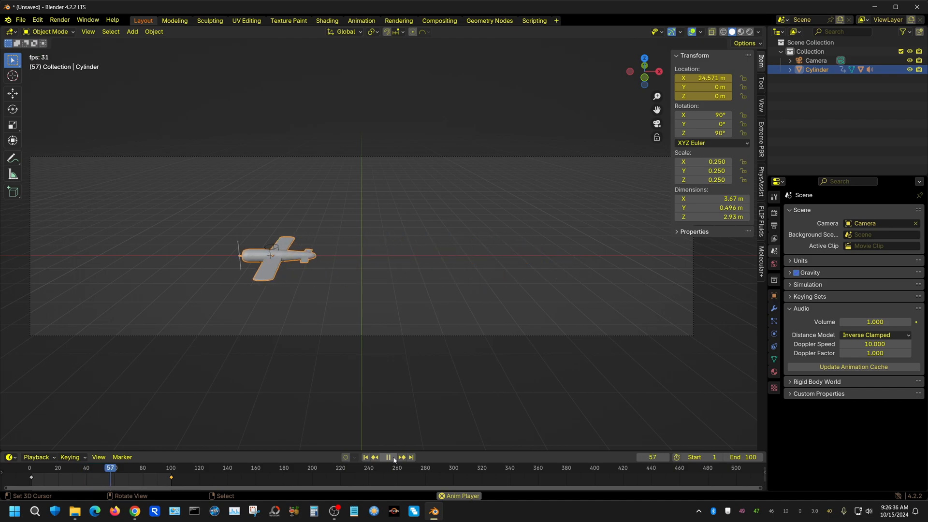
{"action": "left_click", "coordinate": [388, 456]}
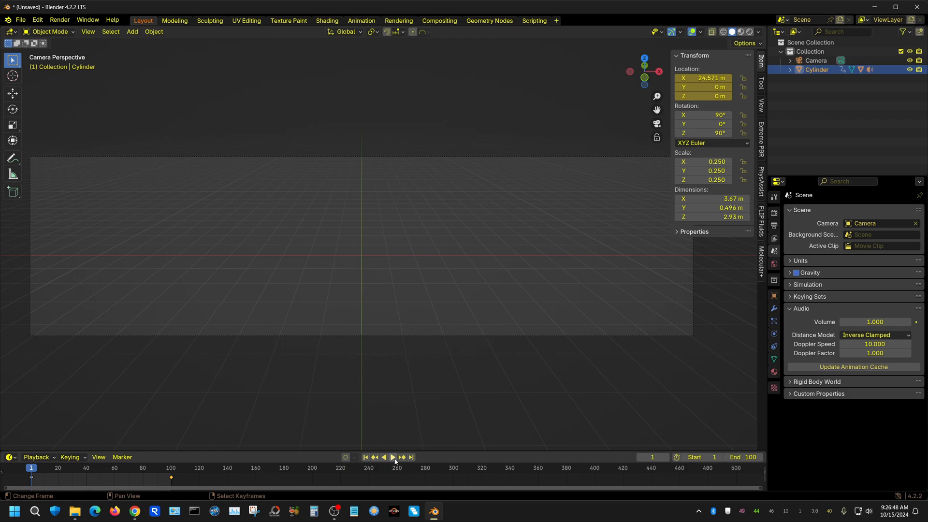
- Replay the flyby from the start, stopping at frame 85
{"action": "left_click", "coordinate": [392, 457]}
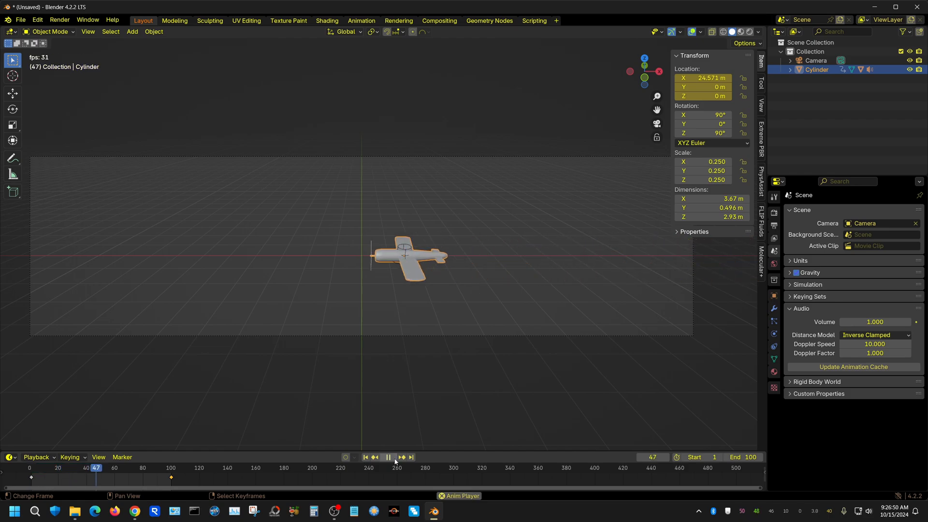
{"action": "left_click", "coordinate": [388, 457]}
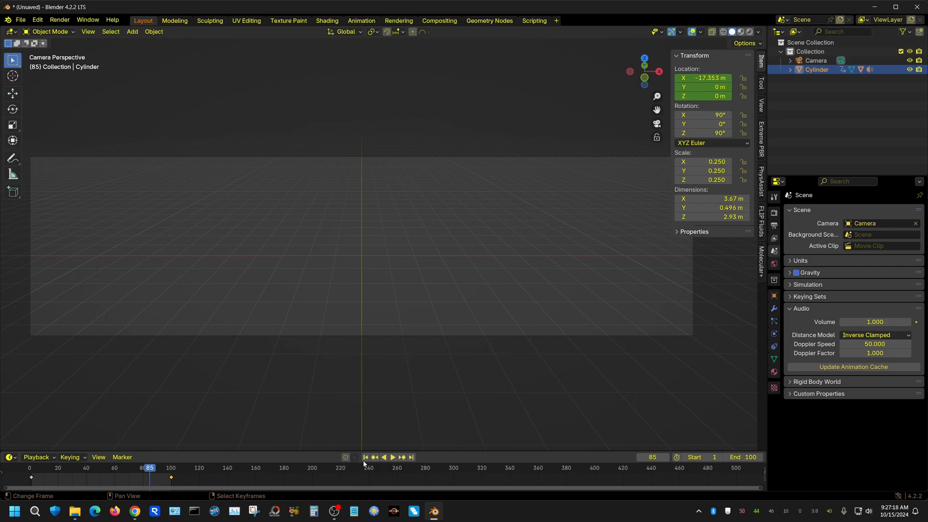
{"action": "left_click", "coordinate": [393, 457]}
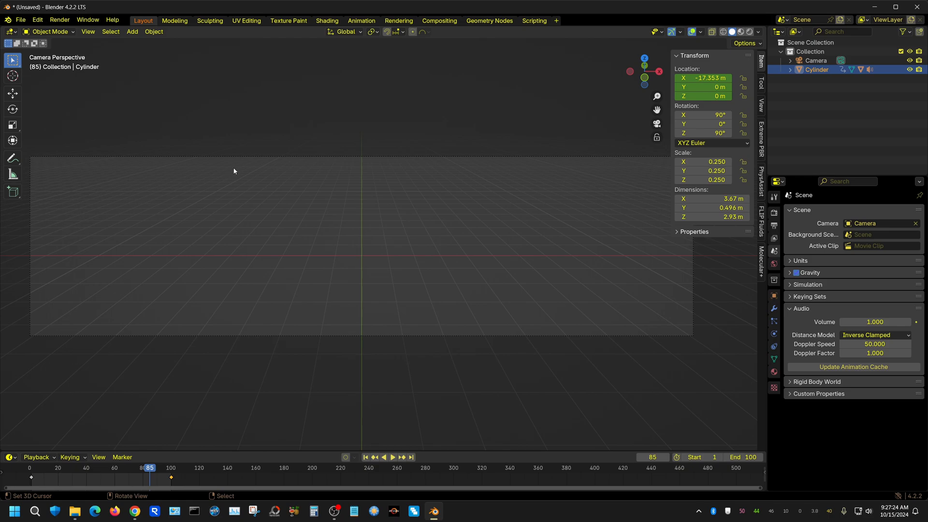
{"action": "mouse_move", "coordinate": [491, 283]}
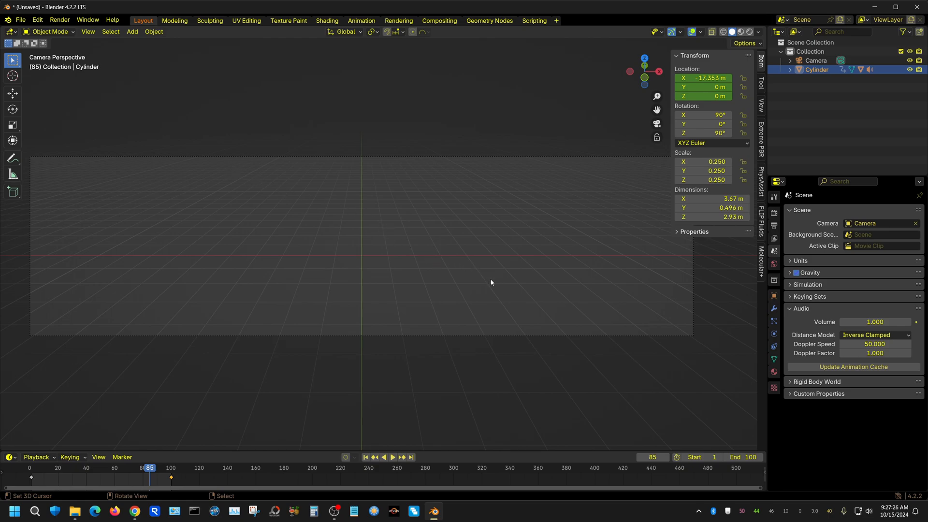
{"action": "mouse_move", "coordinate": [530, 274]}
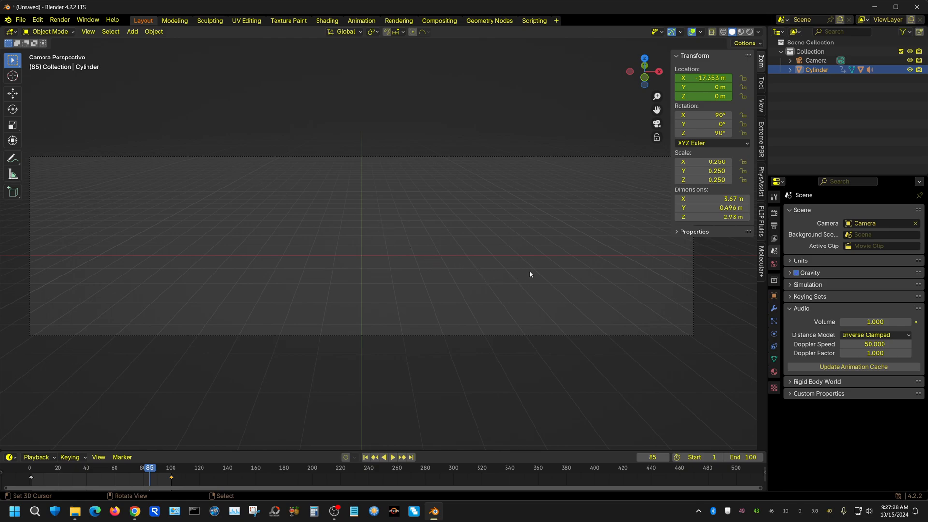
{"action": "mouse_move", "coordinate": [134, 77]}
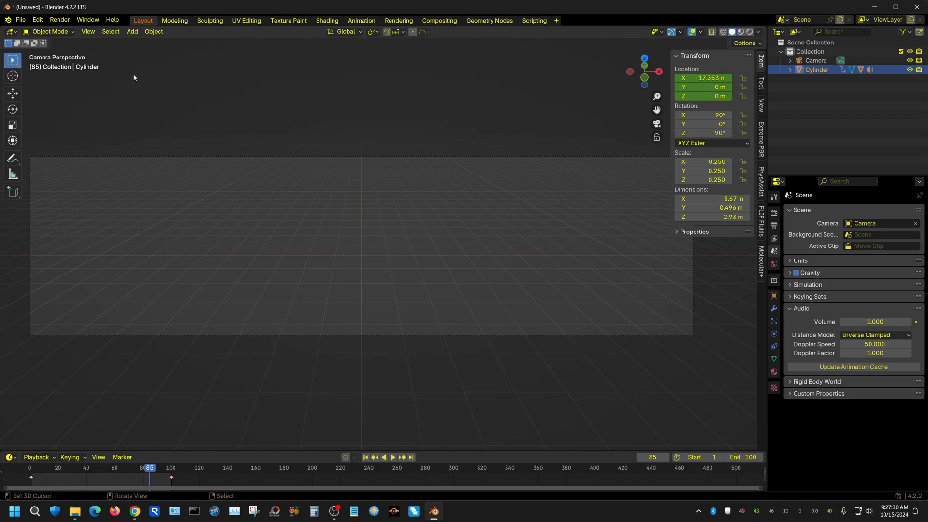
{"action": "mouse_move", "coordinate": [54, 28]}
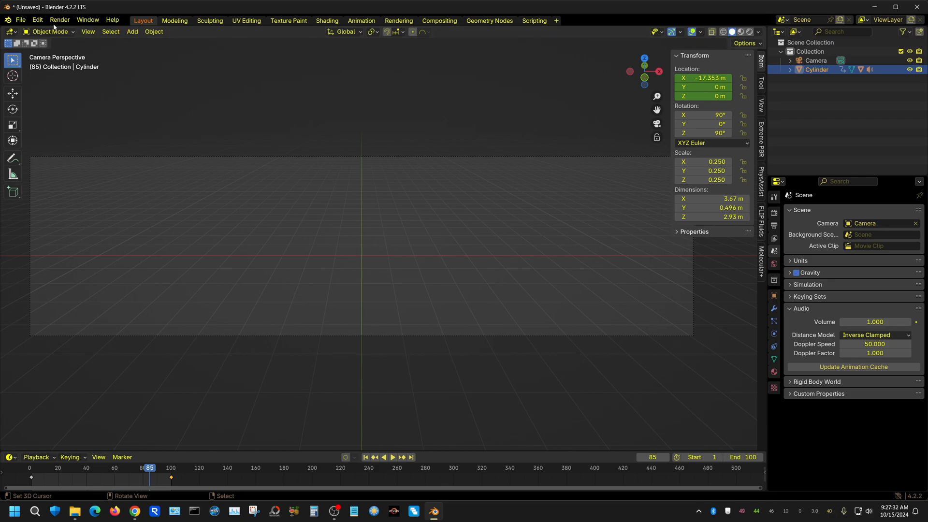
{"action": "left_click", "coordinate": [58, 19]}
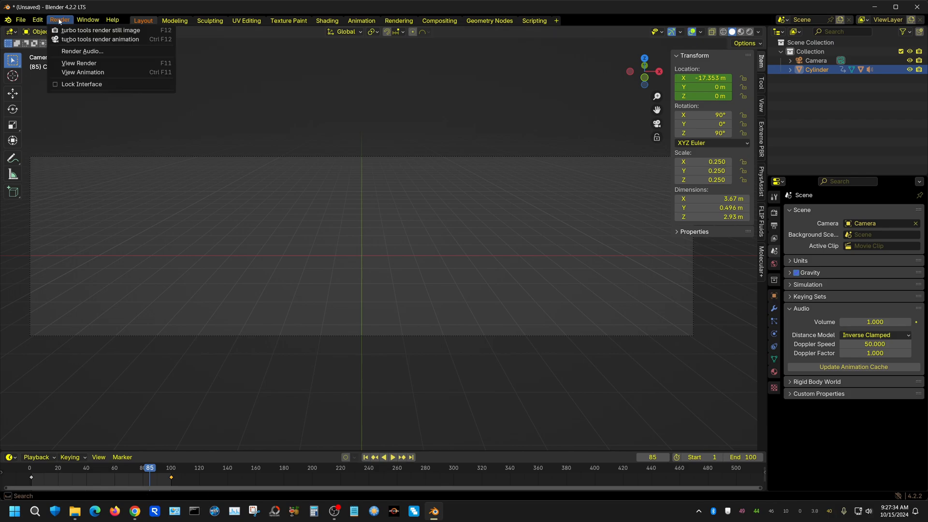
{"action": "mouse_move", "coordinate": [82, 52]}
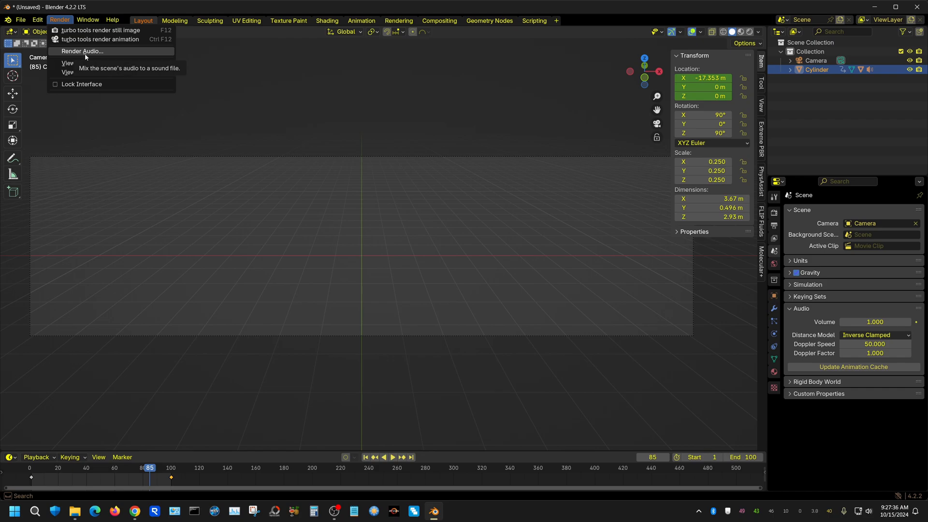
{"action": "left_click", "coordinate": [82, 51]}
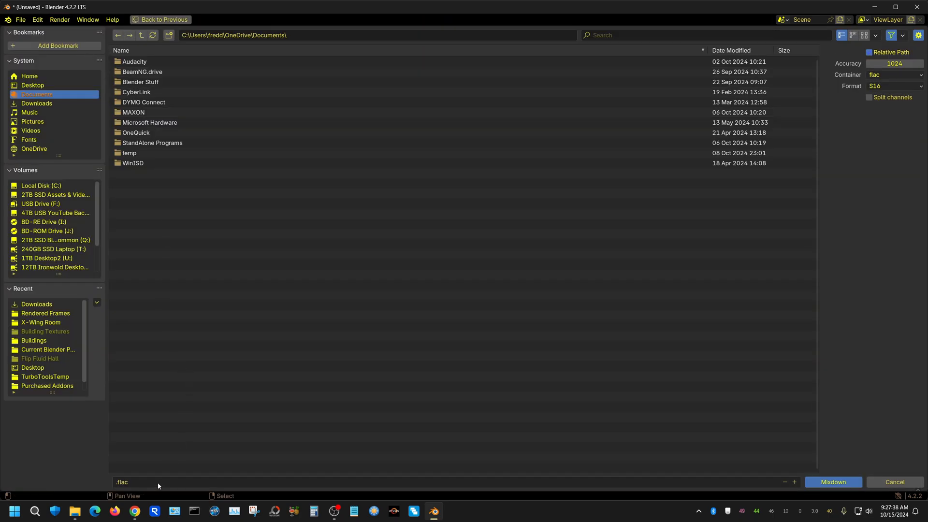
{"action": "mouse_move", "coordinate": [160, 483]}
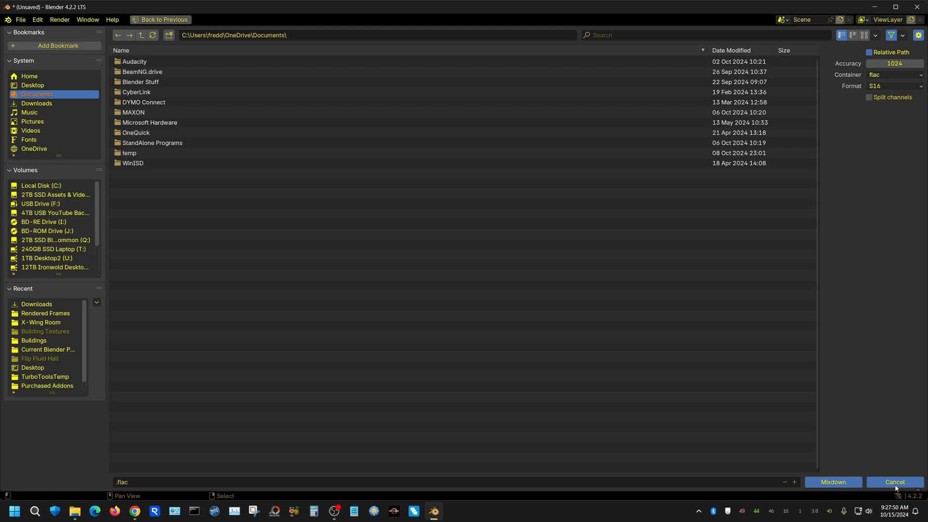
{"action": "left_click", "coordinate": [895, 482]}
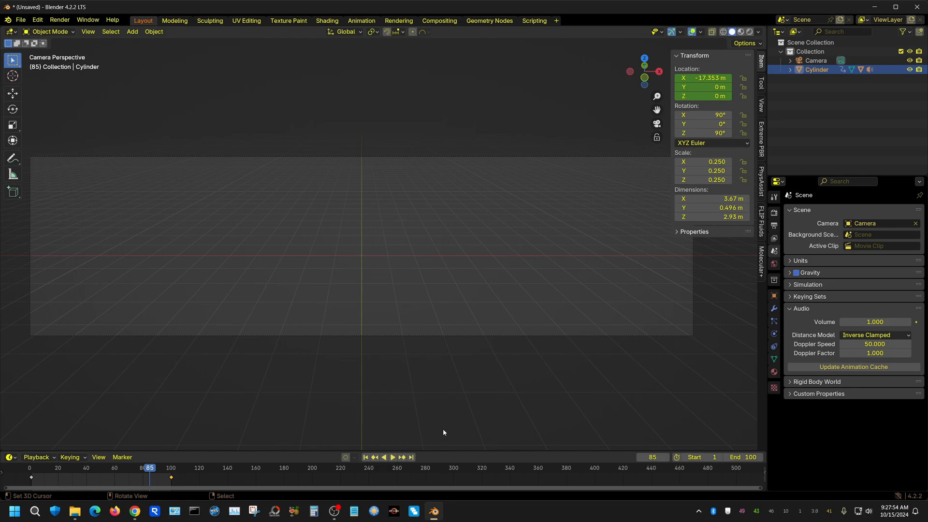
{"action": "mouse_move", "coordinate": [442, 425]}
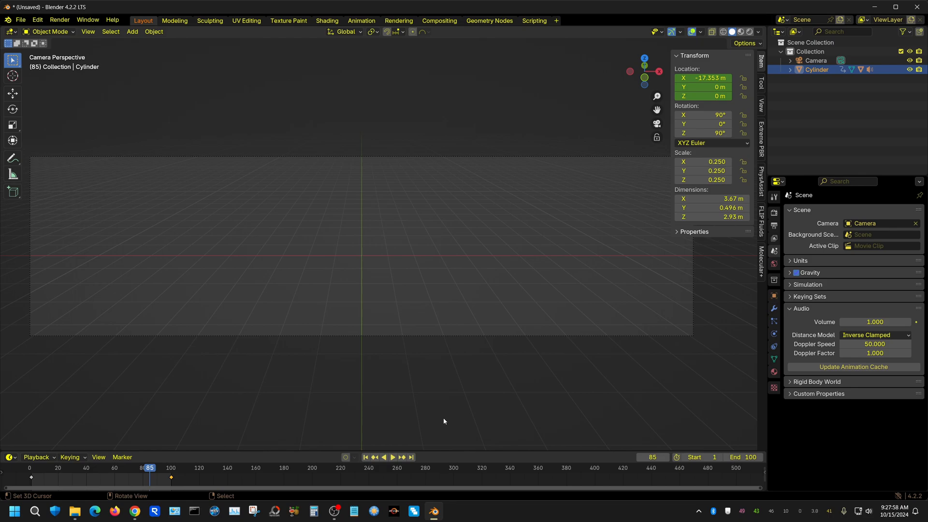
{"action": "mouse_move", "coordinate": [441, 354]}
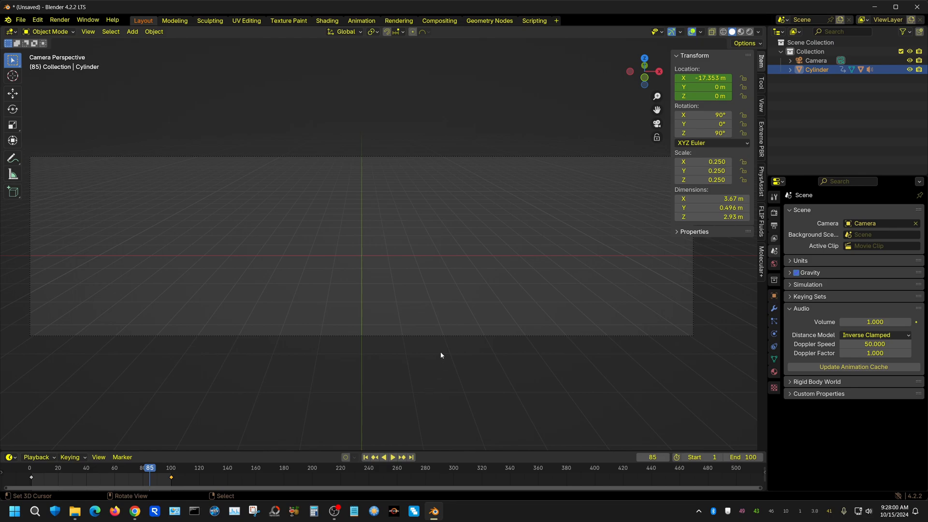
{"action": "mouse_move", "coordinate": [451, 351]}
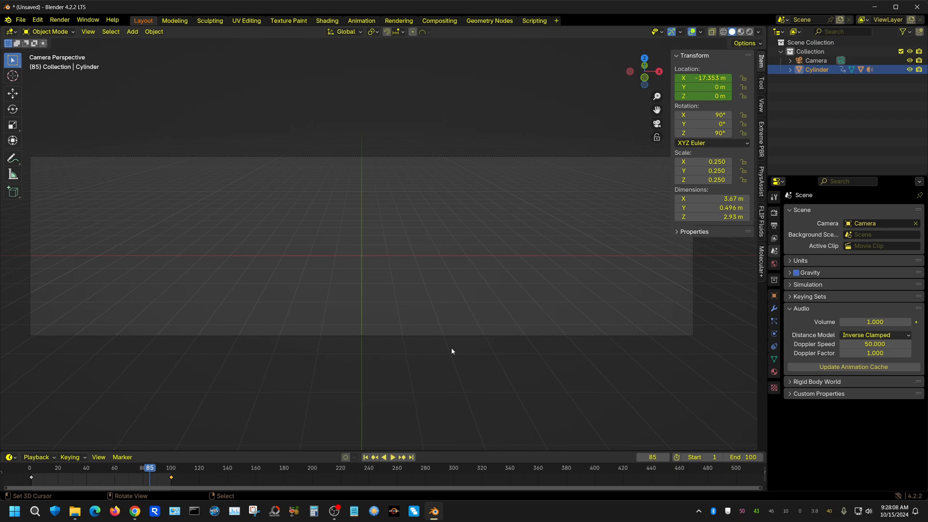
{"action": "mouse_move", "coordinate": [395, 445]}
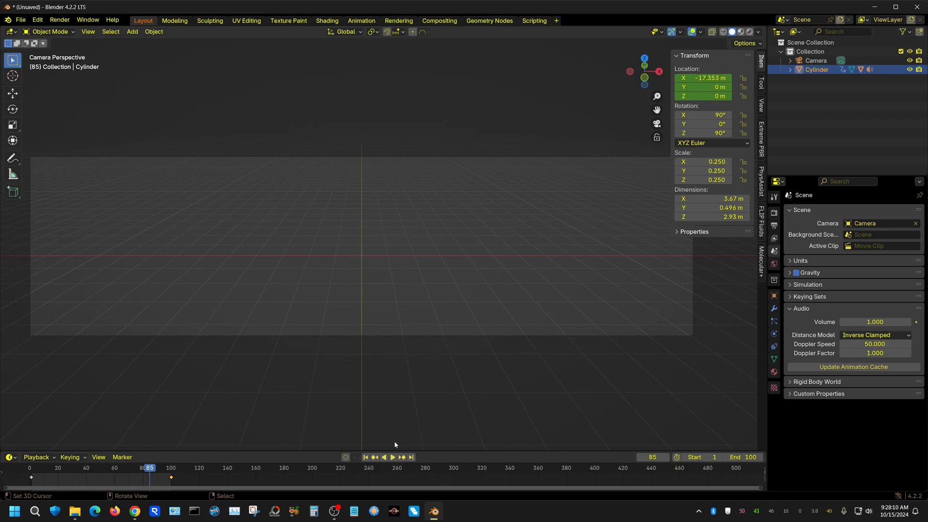